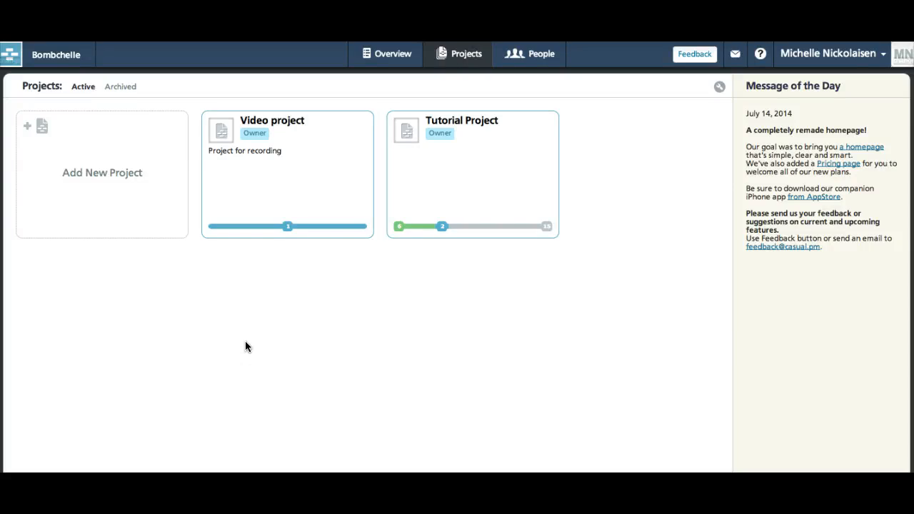
pyautogui.moveTo(428, 340)
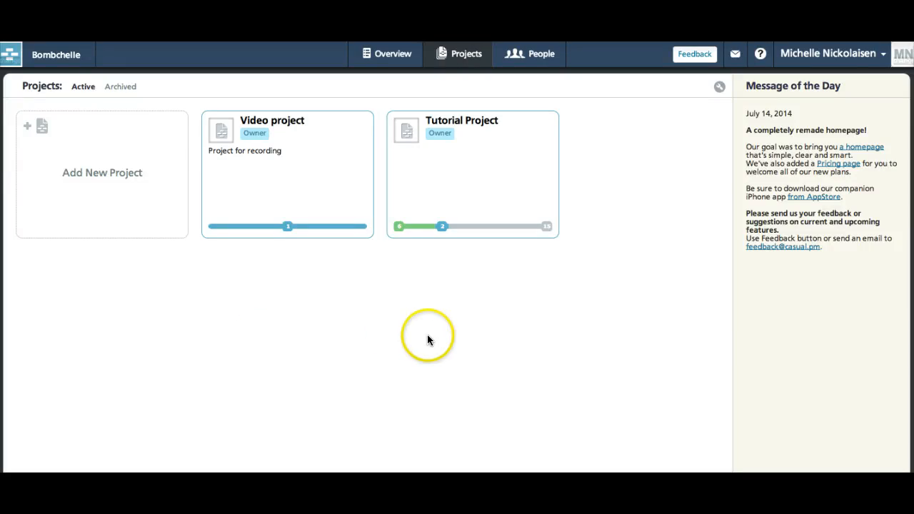
pyautogui.moveTo(243, 350)
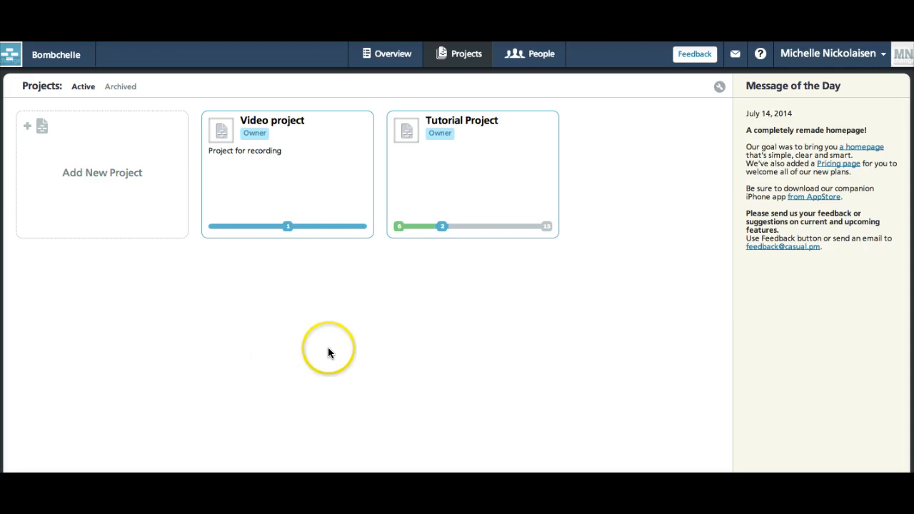
pyautogui.moveTo(327, 352)
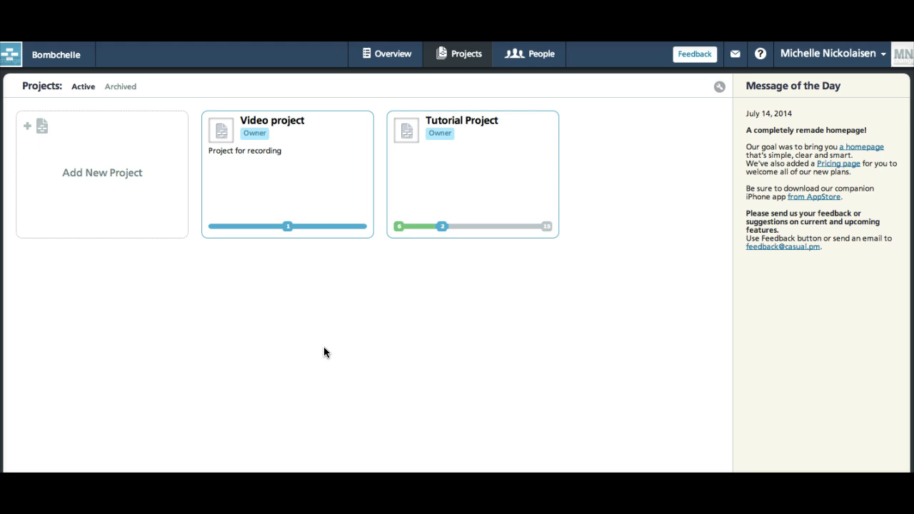
pyautogui.moveTo(652, 256)
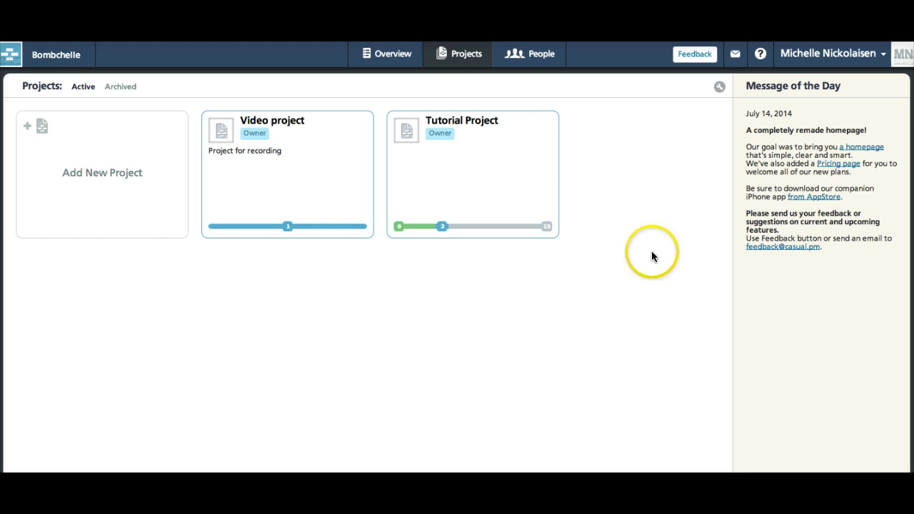
pyautogui.moveTo(459, 150)
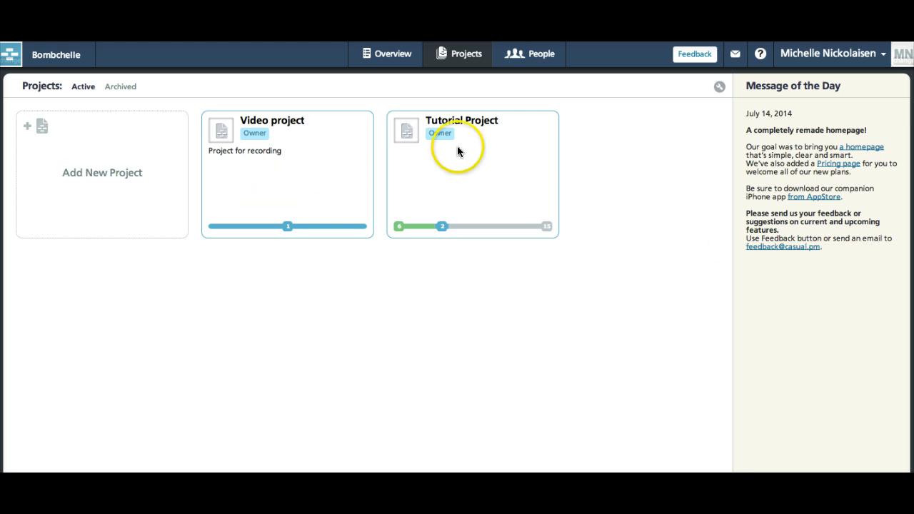
pyautogui.moveTo(286, 182)
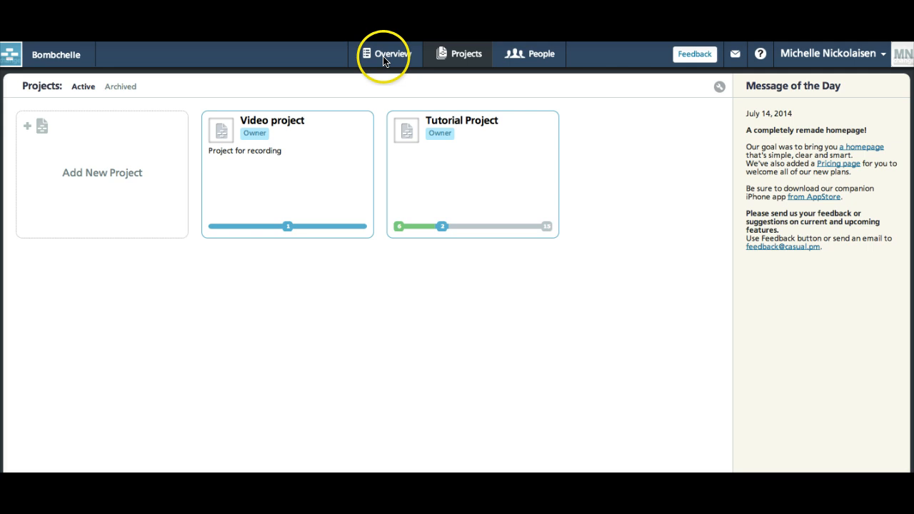
pyautogui.moveTo(391, 57)
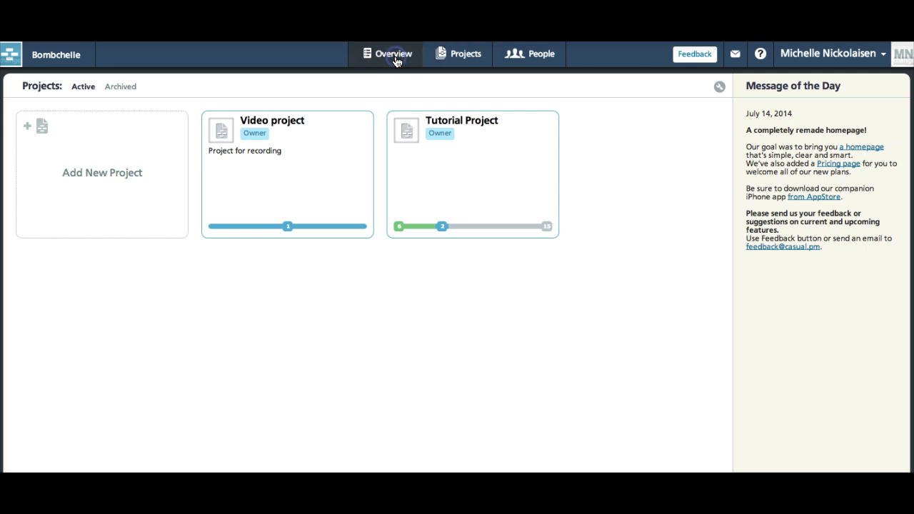
# - Show the Workspace Overview with overdue tasks and Tutorial Project to-dos
pyautogui.click(392, 54)
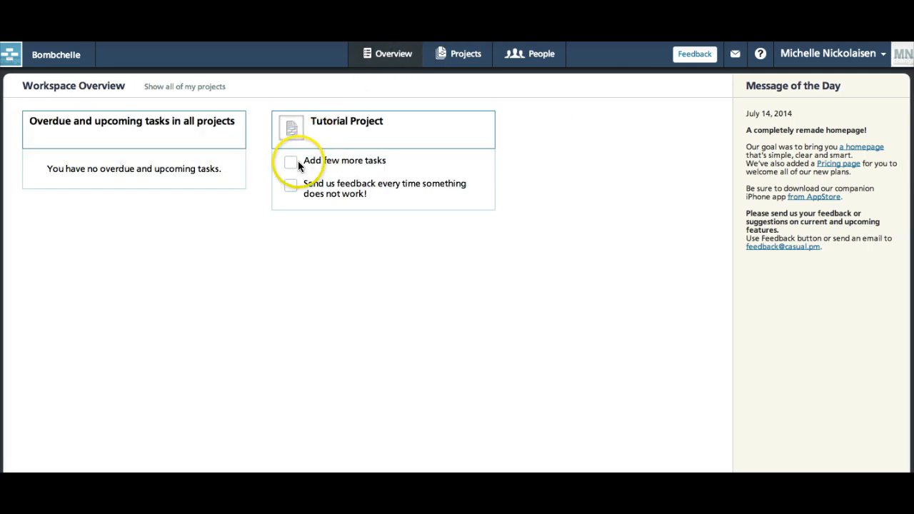
pyautogui.moveTo(168, 168)
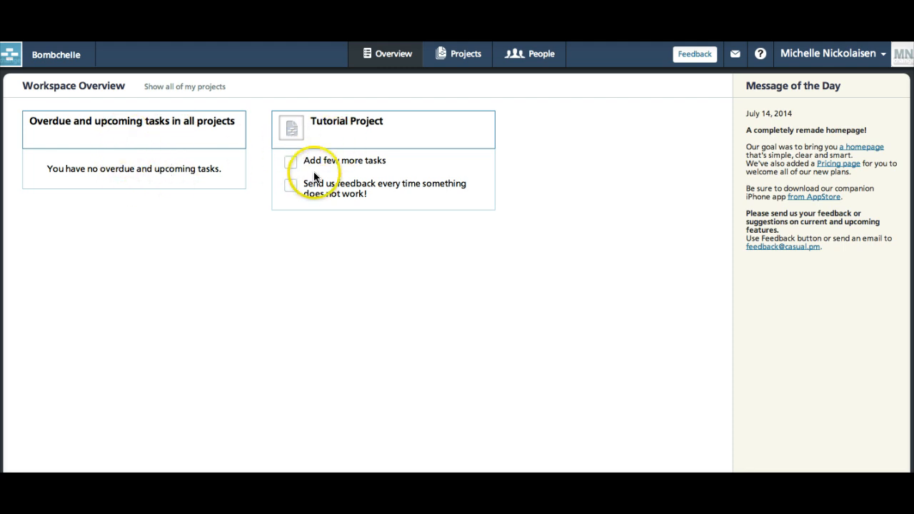
pyautogui.moveTo(320, 193)
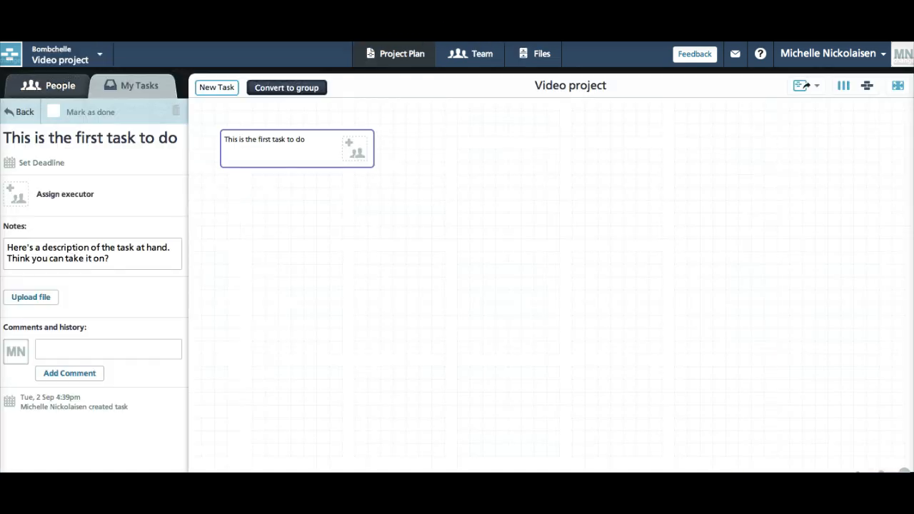
pyautogui.moveTo(299, 227)
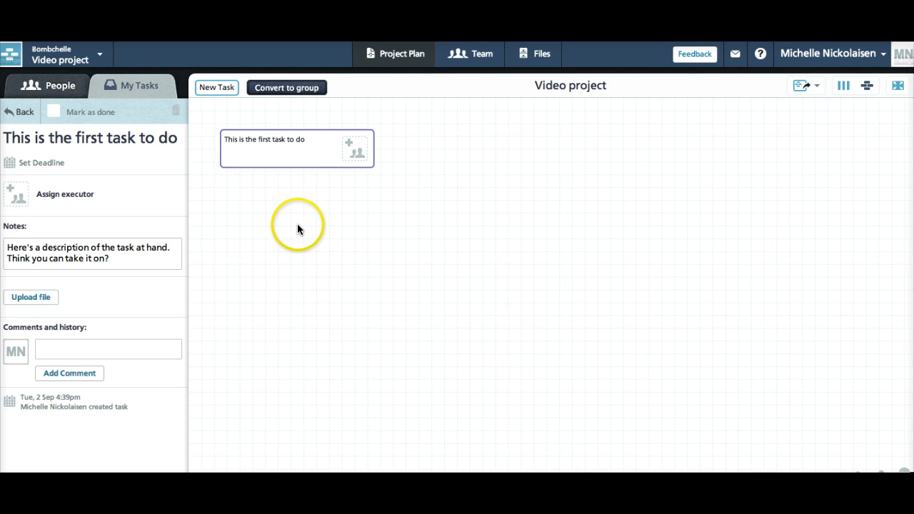
pyautogui.moveTo(440, 235)
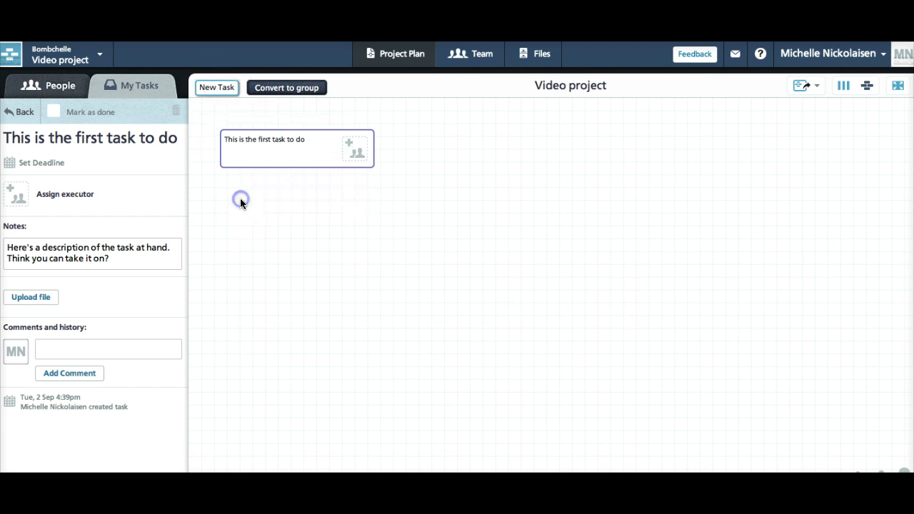
# - Create a new task and name it 'Test task two' in the side panel
pyautogui.click(217, 87)
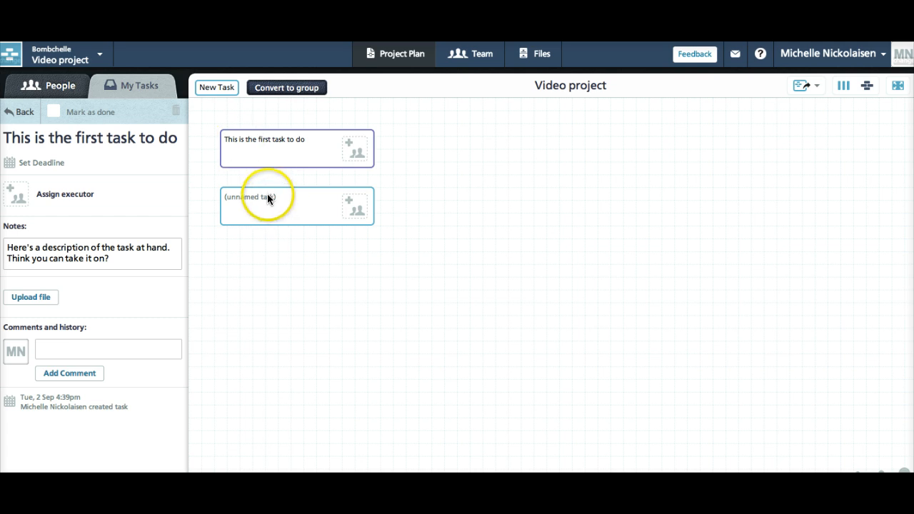
pyautogui.click(257, 206)
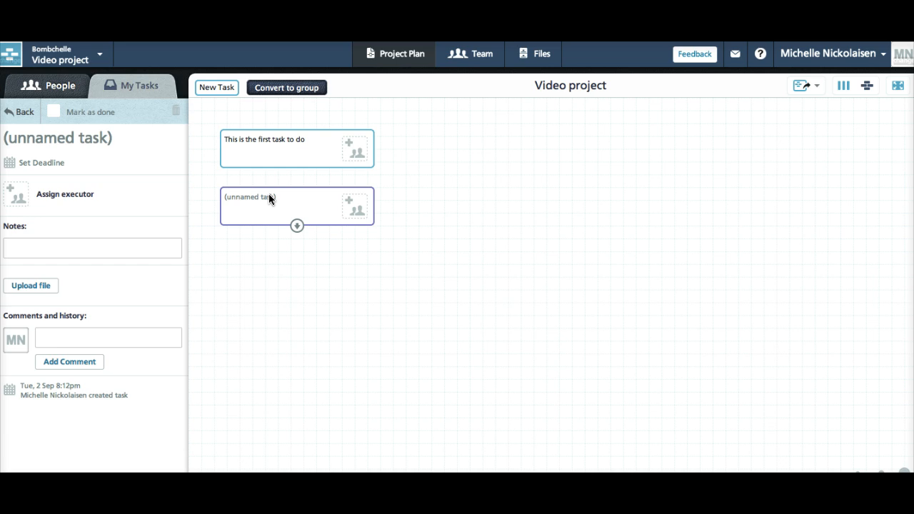
pyautogui.moveTo(312, 206)
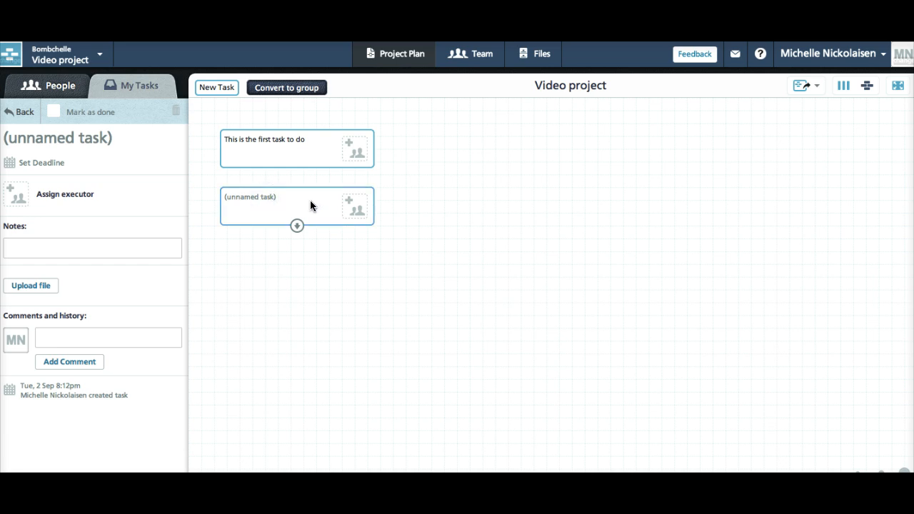
pyautogui.click(20, 112)
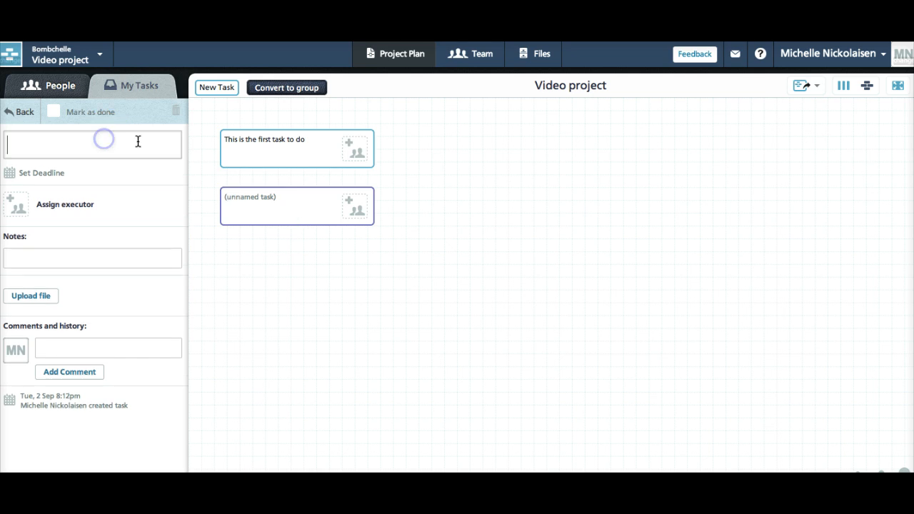
pyautogui.write('Test task two')
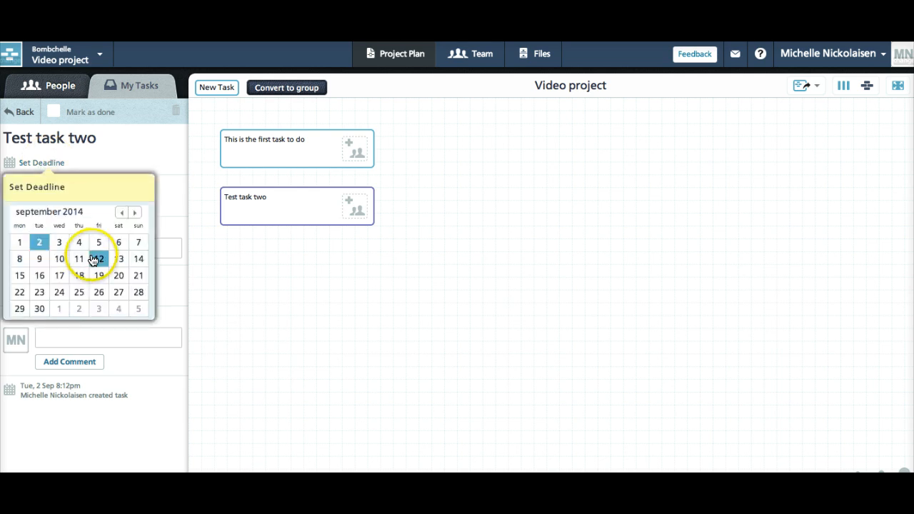
# - Give Test task two a Thu 4 Sep deadline and Michelle Nickolaisen as executor
pyautogui.click(79, 243)
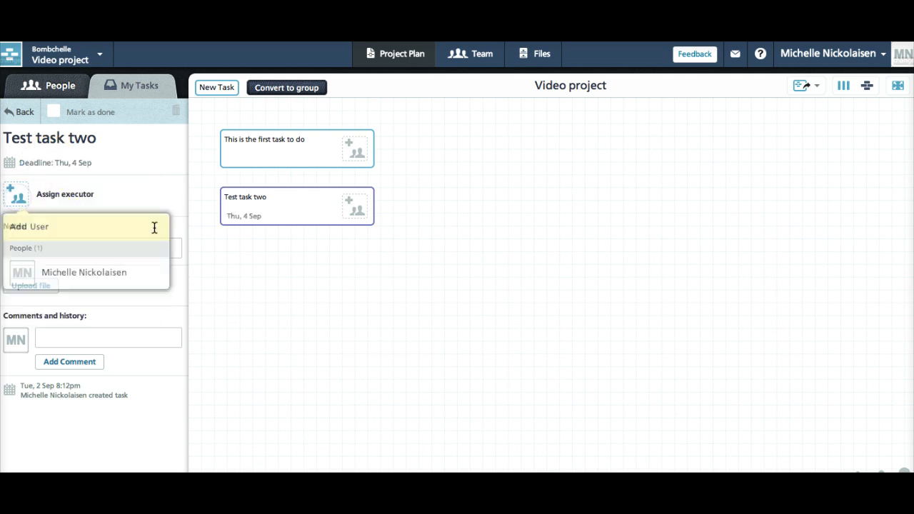
pyautogui.click(83, 271)
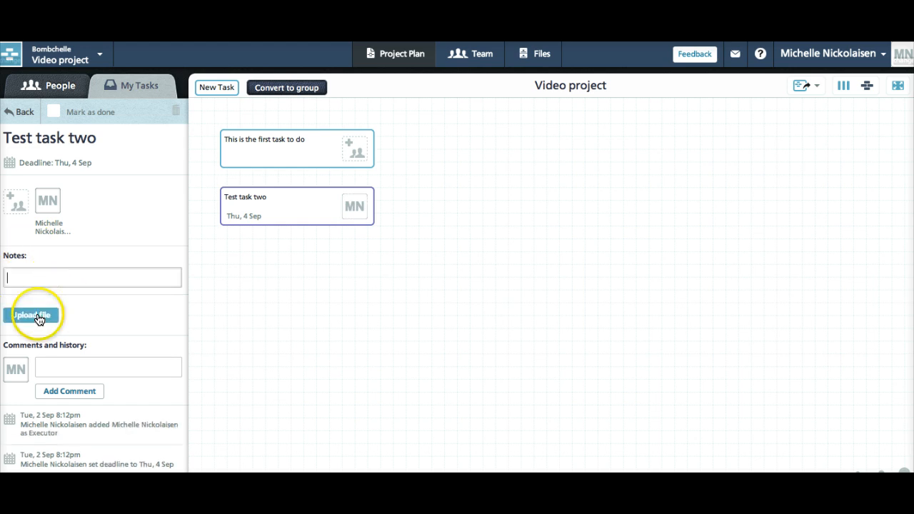
pyautogui.moveTo(108, 386)
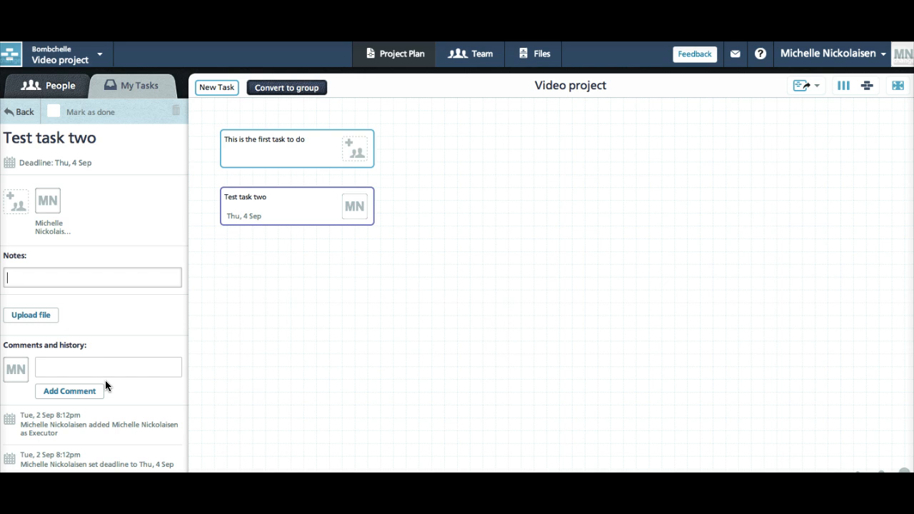
pyautogui.moveTo(306, 177)
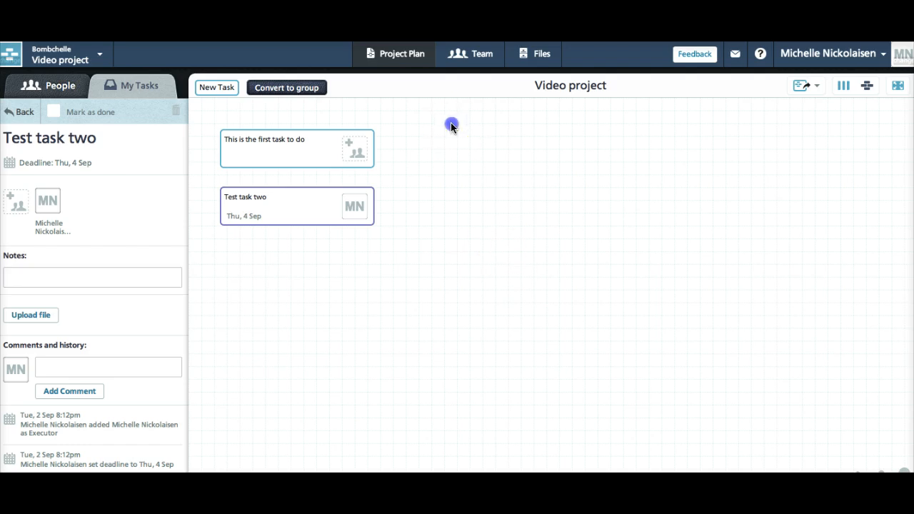
# - Create 'Test task three' and 'Test task four' and place them on the plan
pyautogui.click(20, 111)
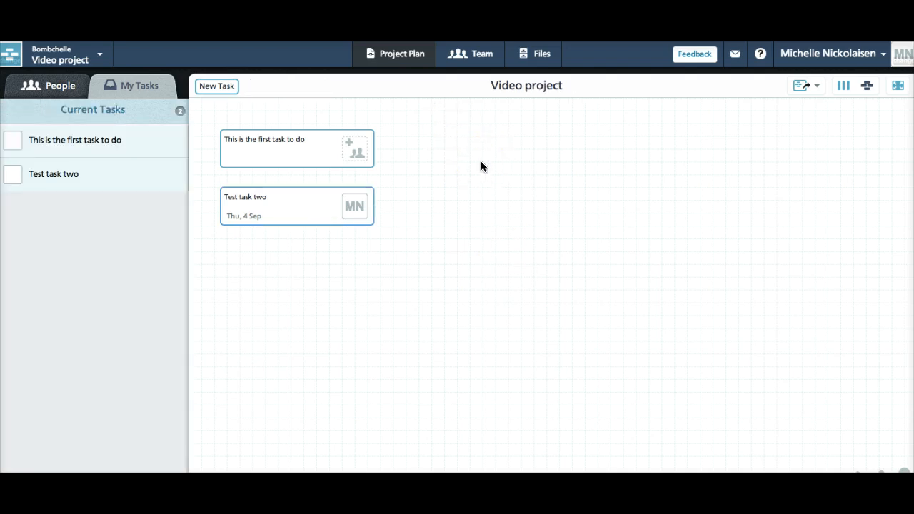
pyautogui.click(217, 86)
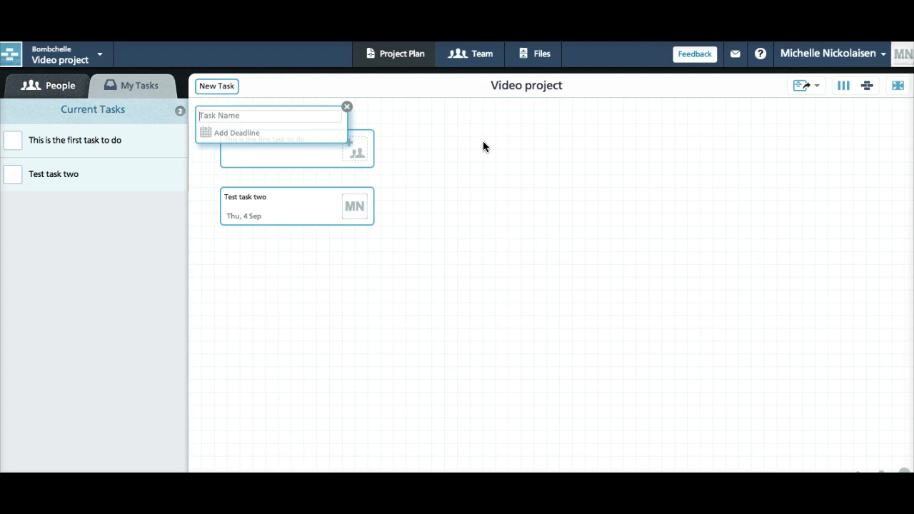
pyautogui.write('Test task three')
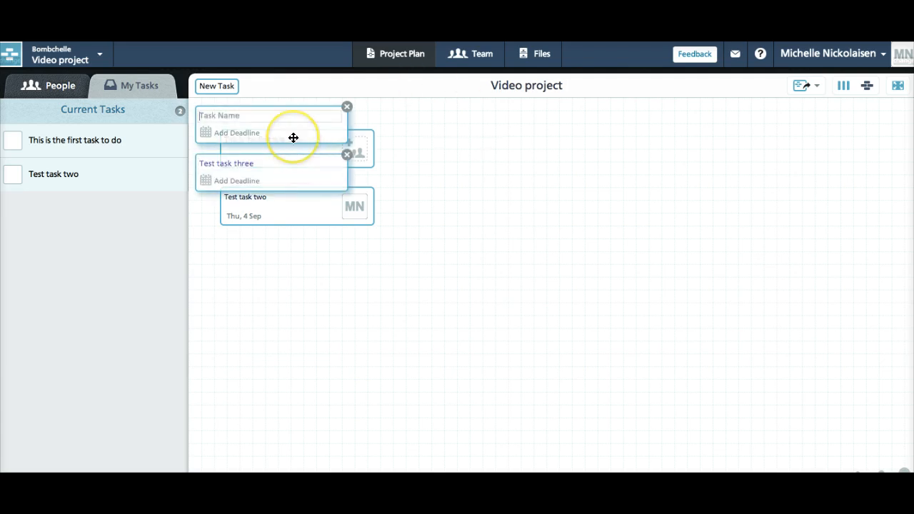
pyautogui.moveTo(440, 203)
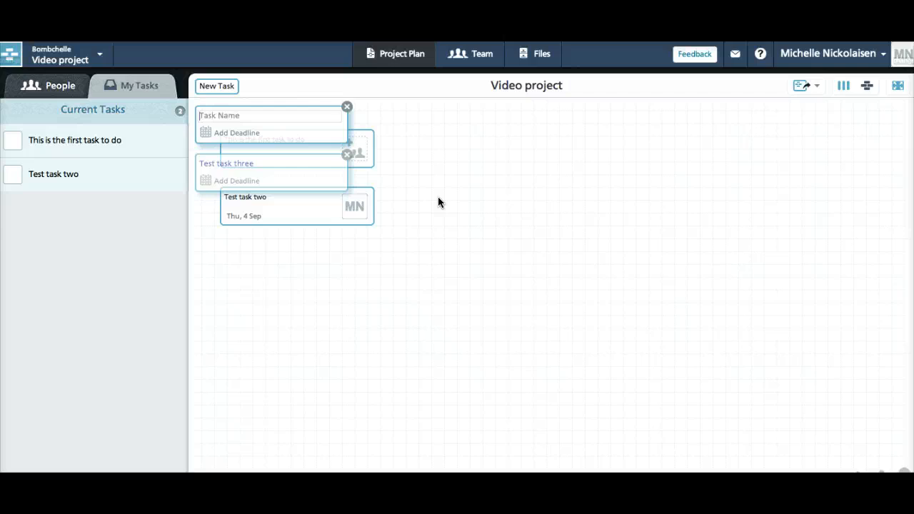
pyautogui.write('Test task four')
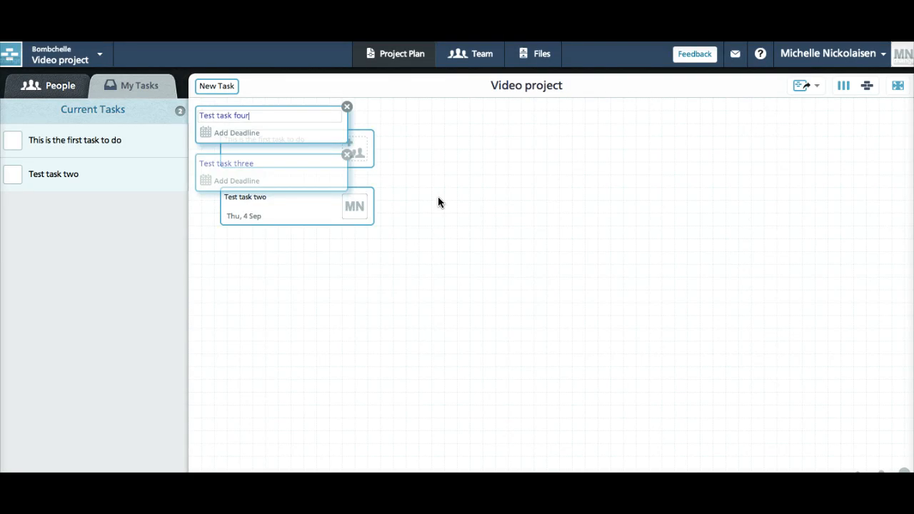
pyautogui.moveTo(270, 114); pyautogui.dragTo(406, 228)
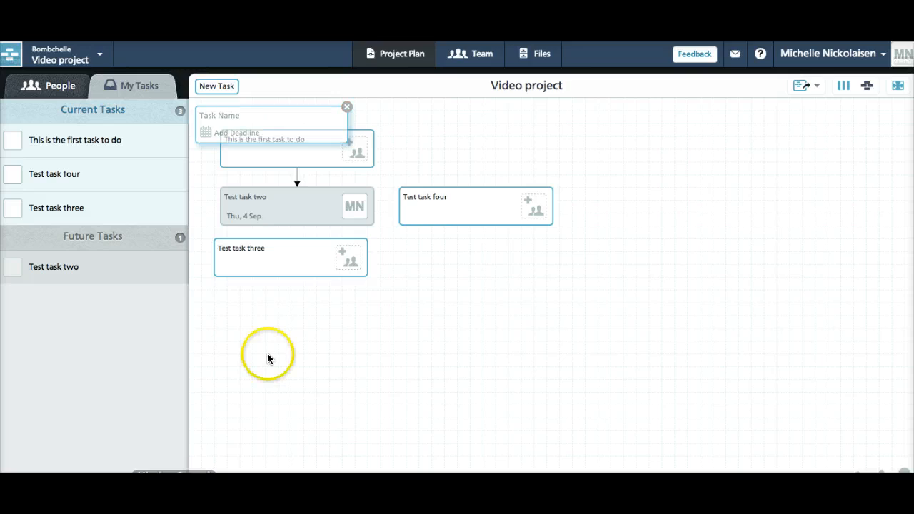
pyautogui.moveTo(278, 180)
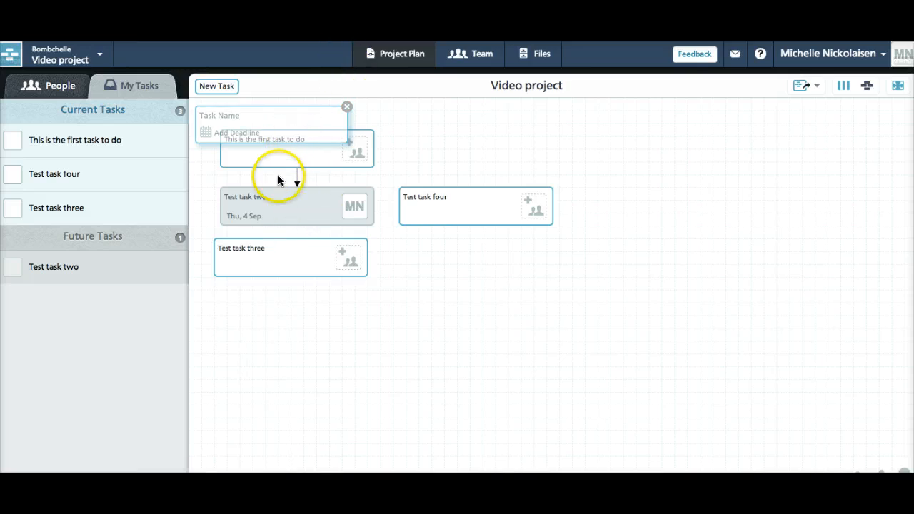
pyautogui.moveTo(316, 155)
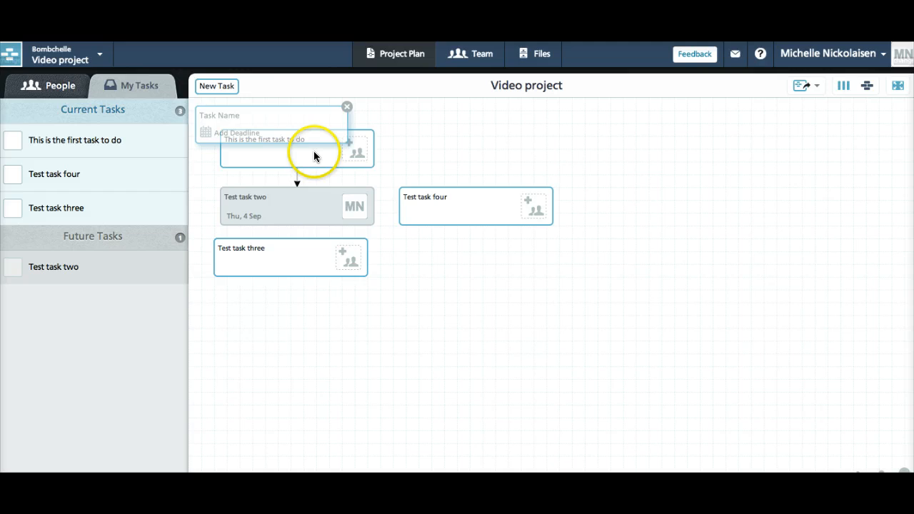
pyautogui.moveTo(298, 172)
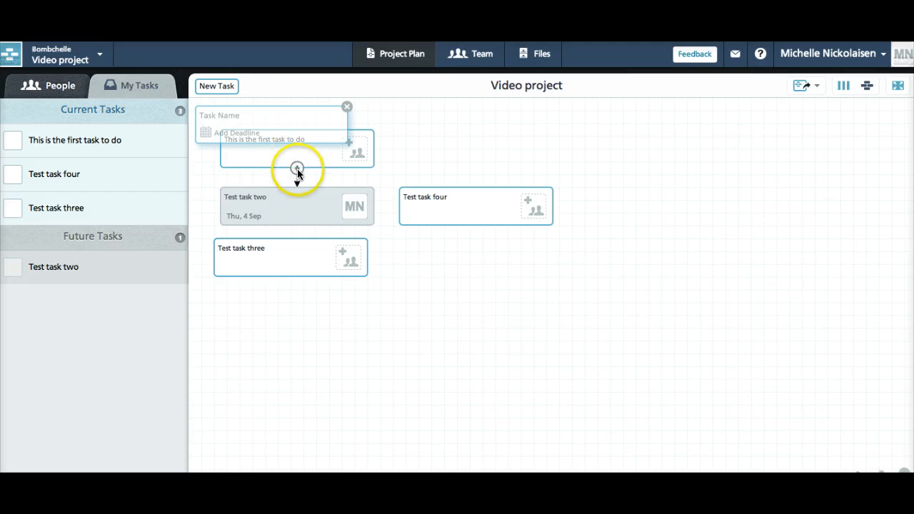
# - Link the first task to Test task four with a dependency arrow
pyautogui.moveTo(297, 169); pyautogui.dragTo(470, 180)
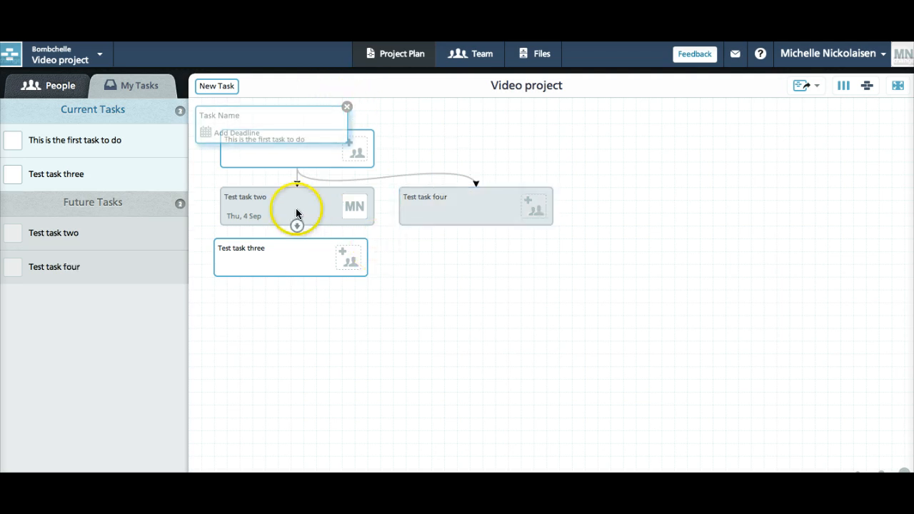
pyautogui.moveTo(583, 212)
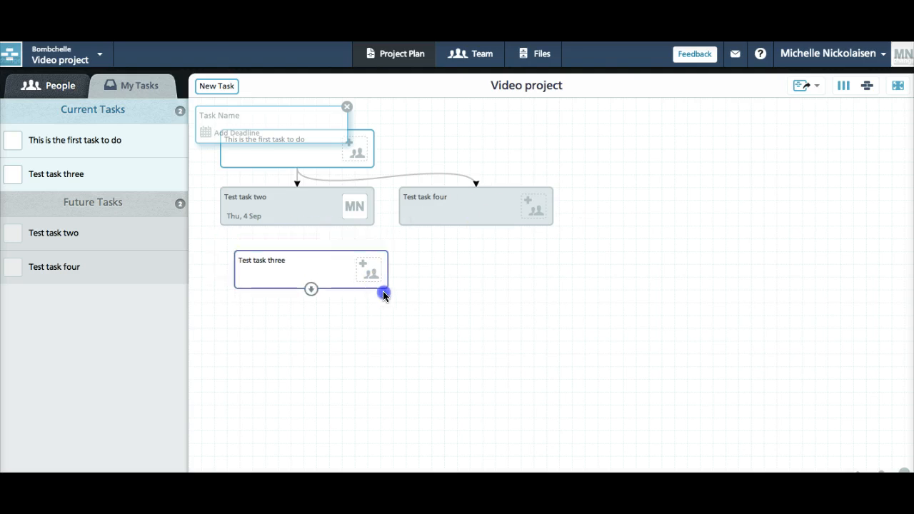
pyautogui.click(312, 269)
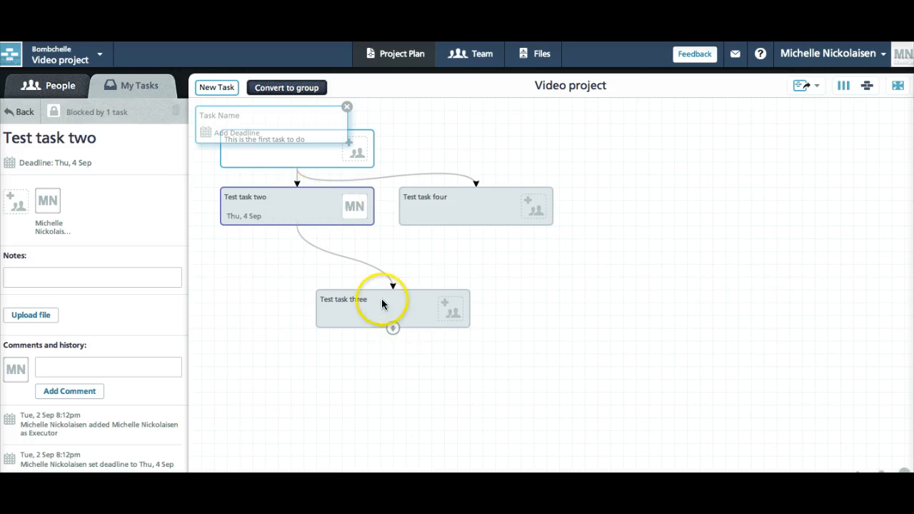
pyautogui.moveTo(271, 209)
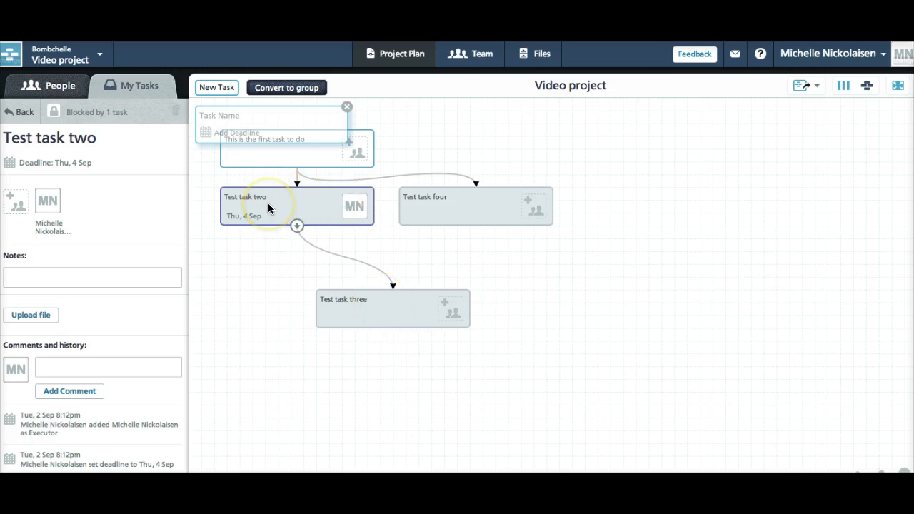
pyautogui.moveTo(465, 212)
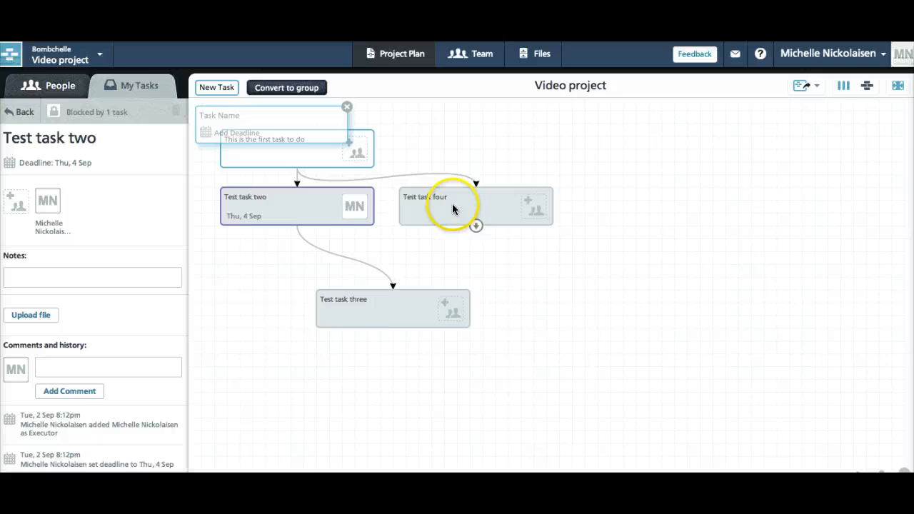
pyautogui.moveTo(397, 283)
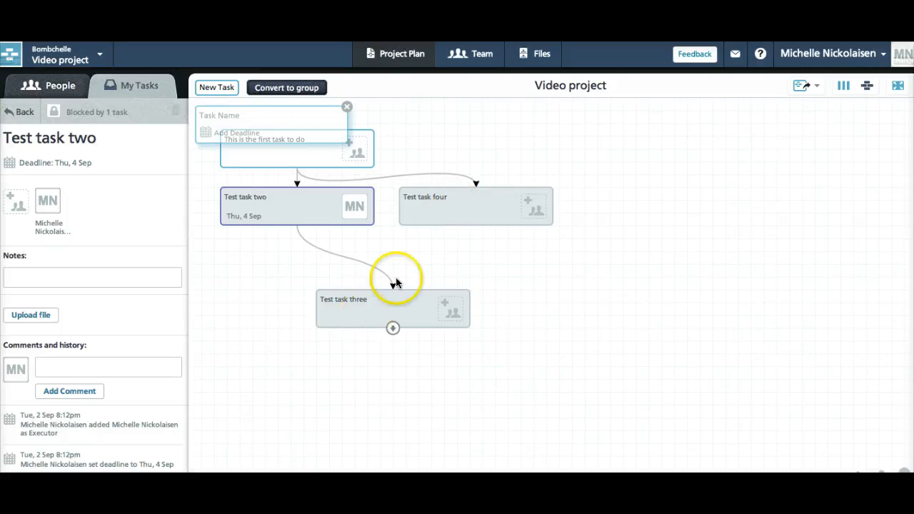
pyautogui.moveTo(309, 158)
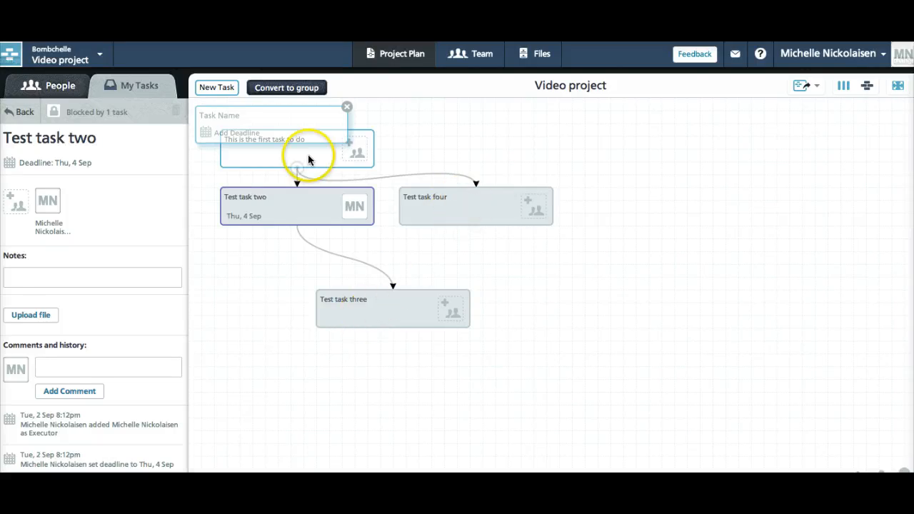
pyautogui.moveTo(609, 280)
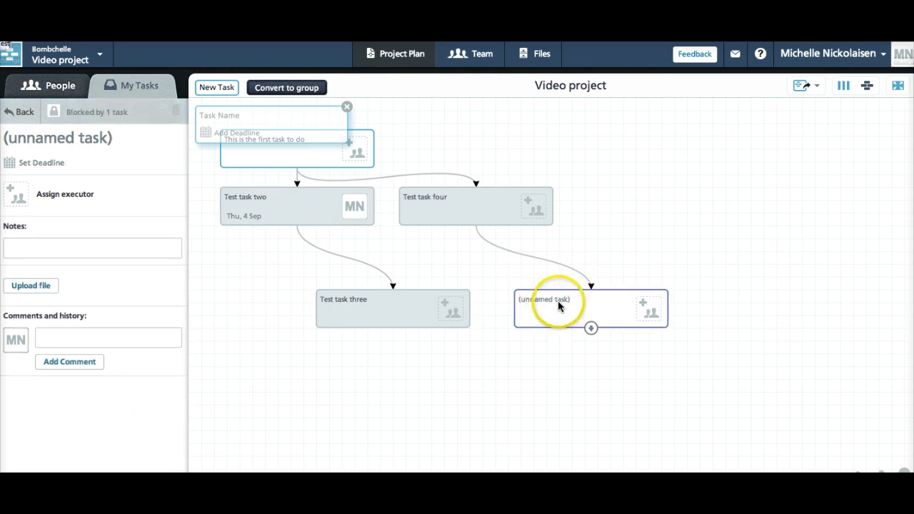
# - Name the new task following Test task four 'Test'
pyautogui.write('Test')
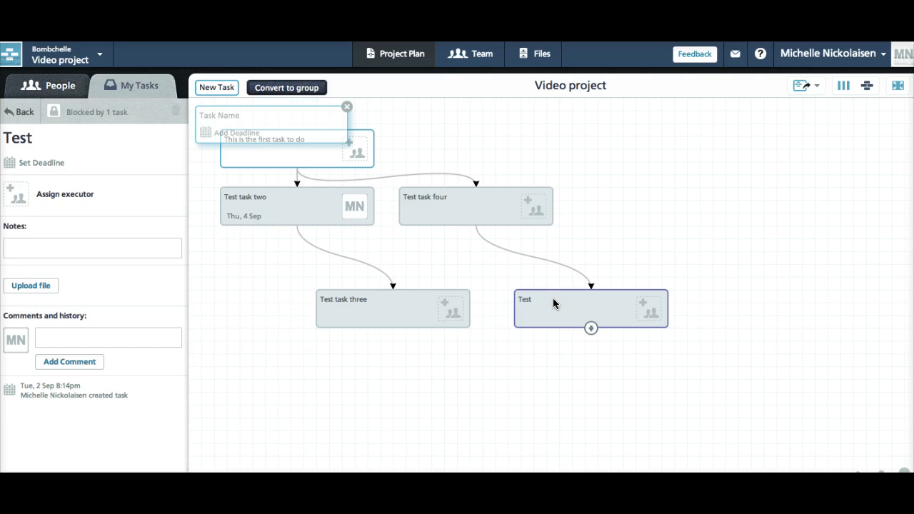
pyautogui.moveTo(736, 112)
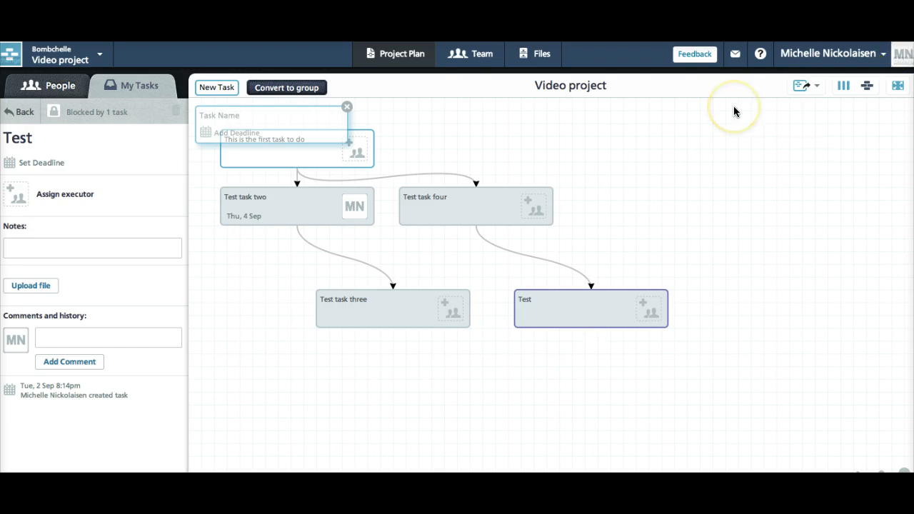
pyautogui.moveTo(736, 111)
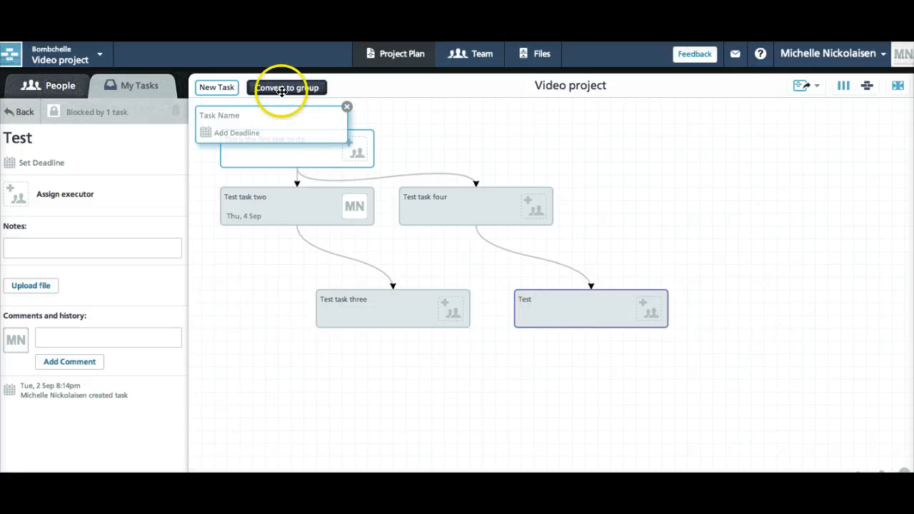
# - Convert the Test task into a group
pyautogui.click(286, 87)
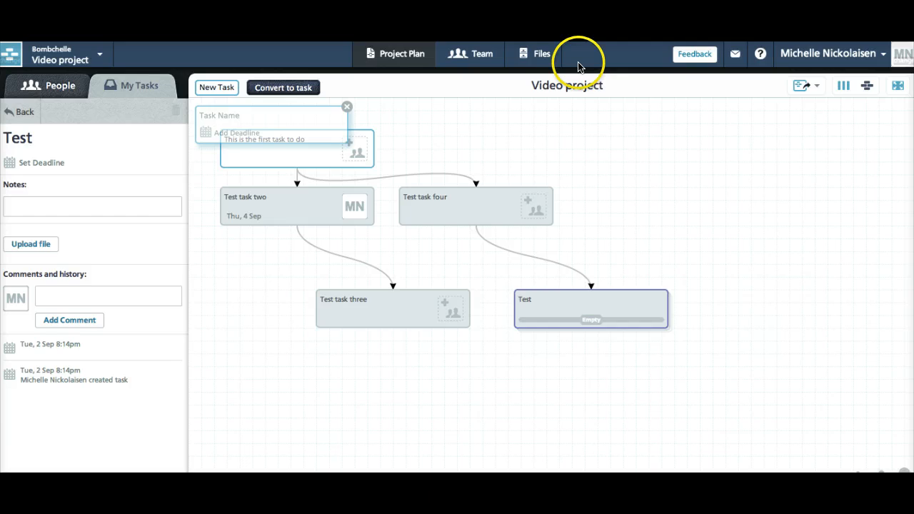
pyautogui.moveTo(731, 105)
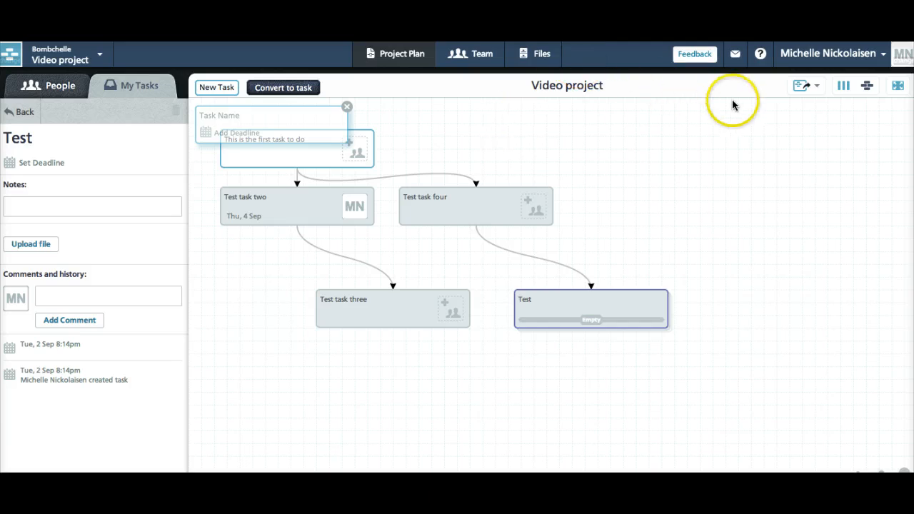
pyautogui.moveTo(579, 307)
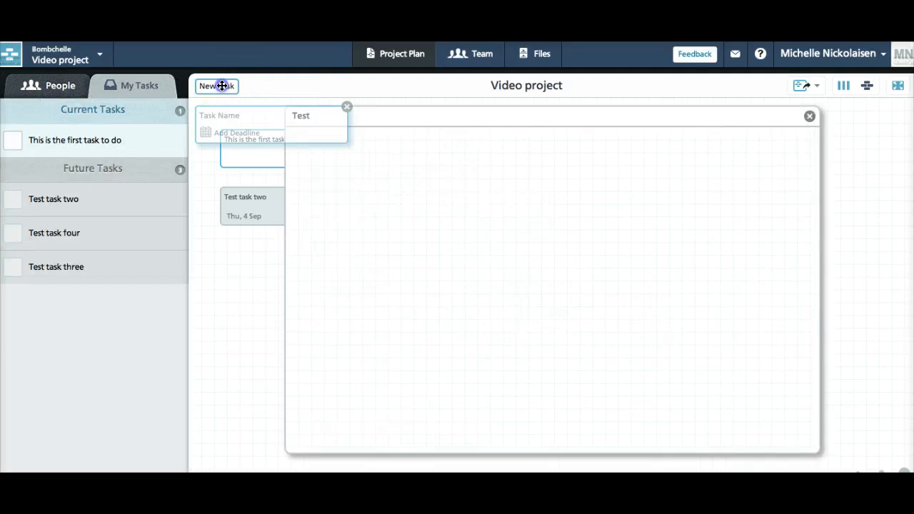
# - Add 'Test task five' inside the Test group and a linked 'test task six'
pyautogui.click(217, 87)
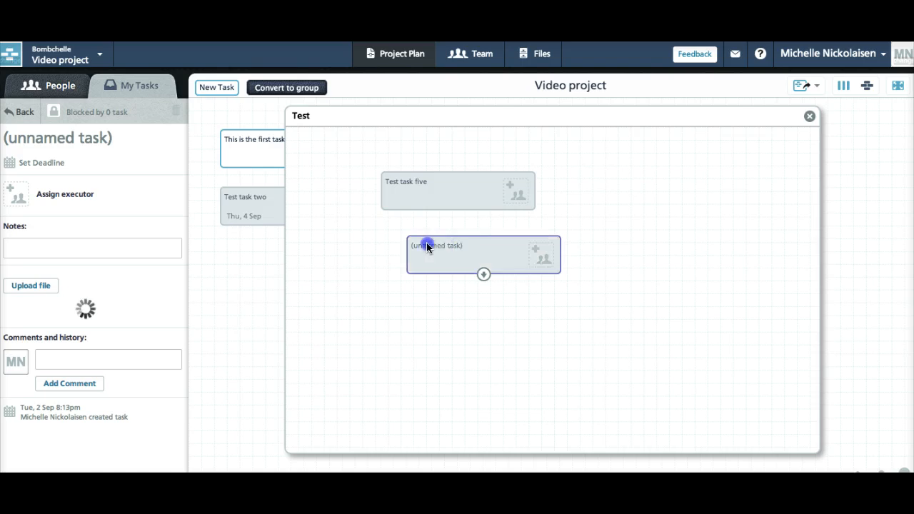
pyautogui.click(458, 254)
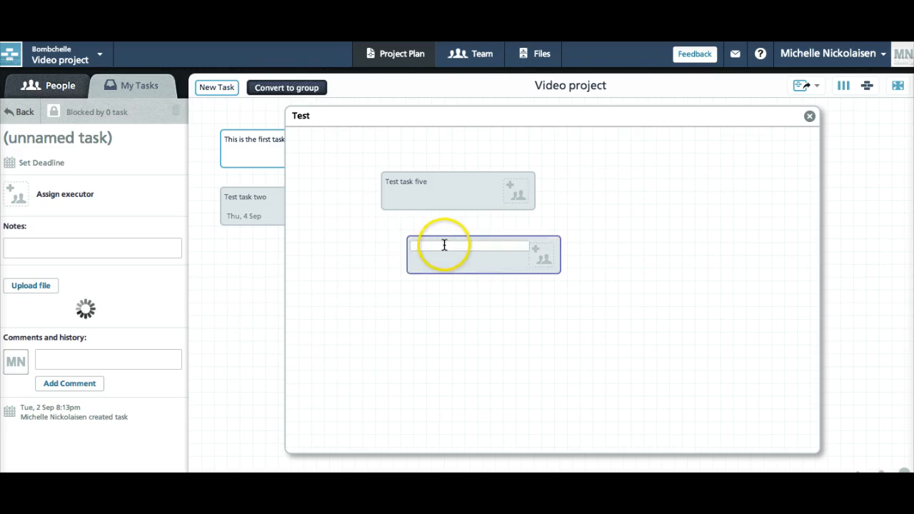
pyautogui.write('test task six')
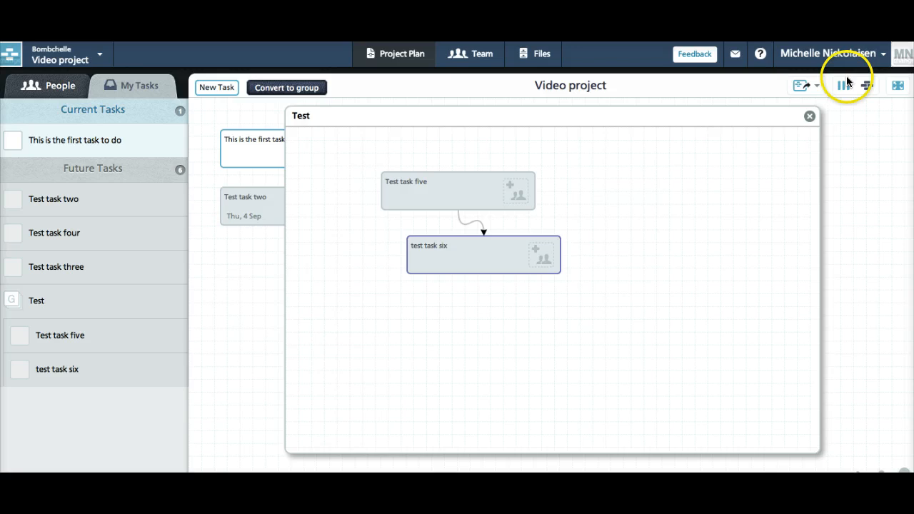
# - Leave the Test group window and return to the full Video project plan
pyautogui.click(809, 116)
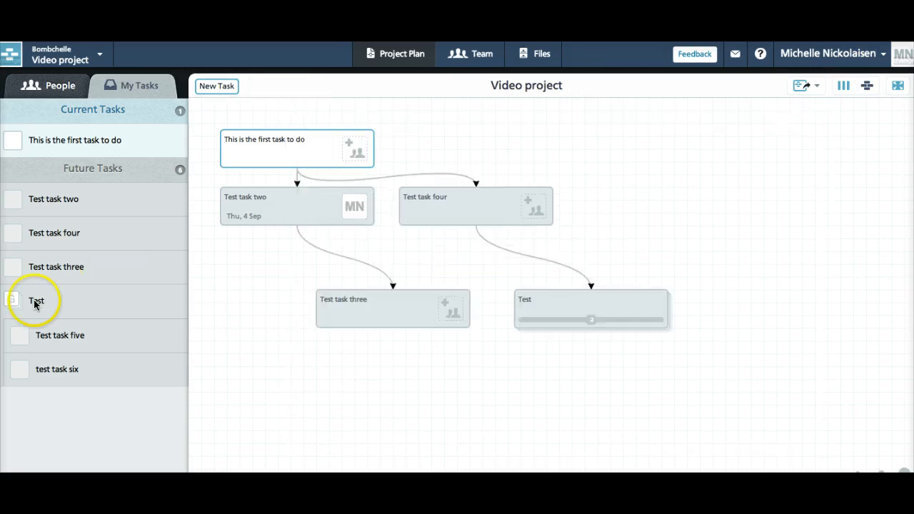
pyautogui.moveTo(71, 368)
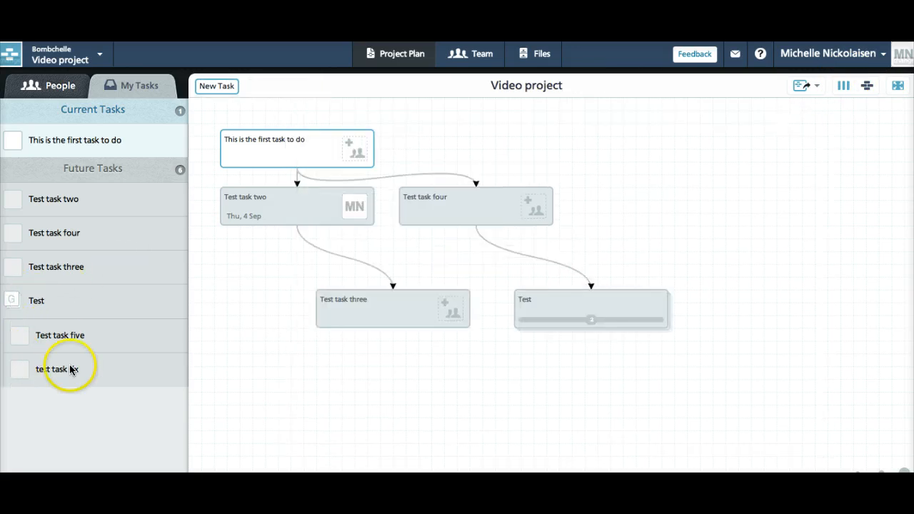
pyautogui.moveTo(626, 323)
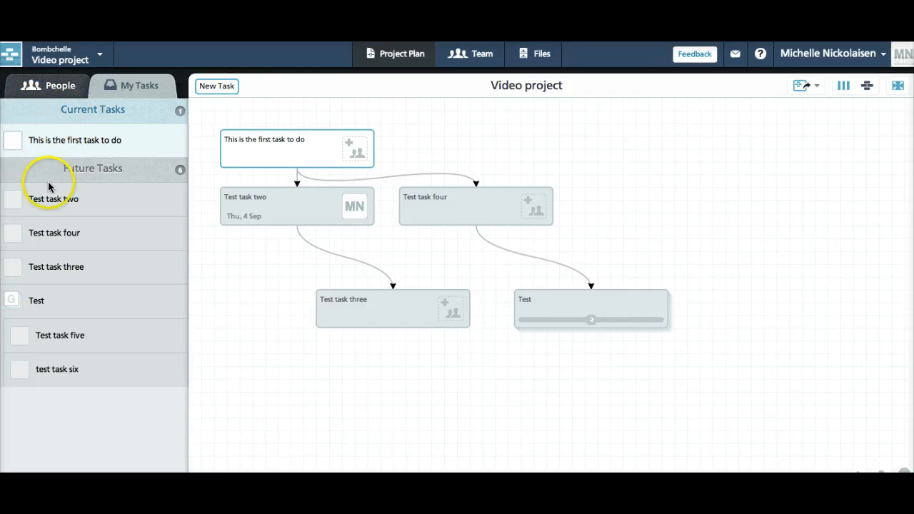
pyautogui.moveTo(58, 170)
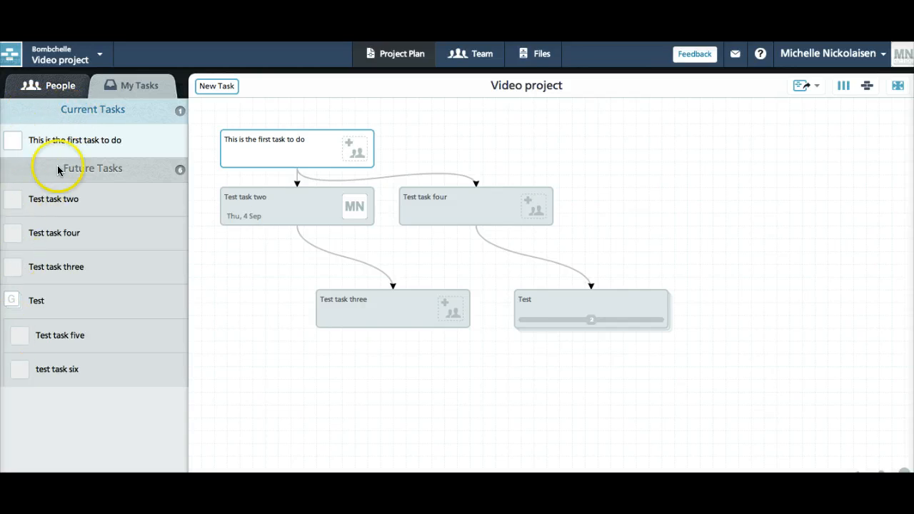
pyautogui.moveTo(86, 320)
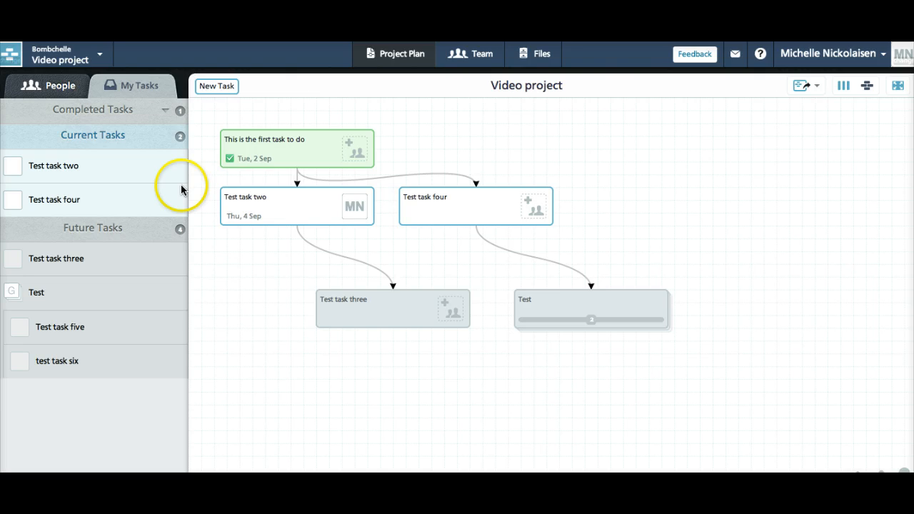
pyautogui.moveTo(97, 234)
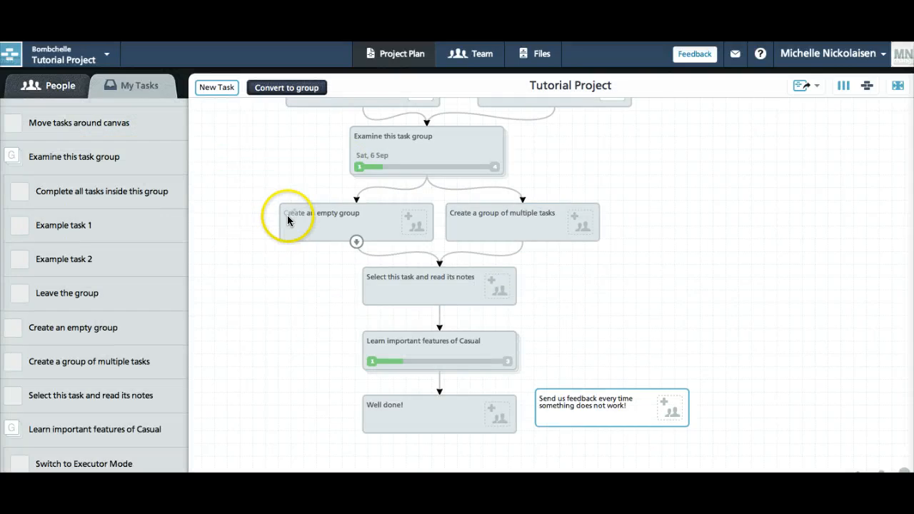
pyautogui.moveTo(740, 272)
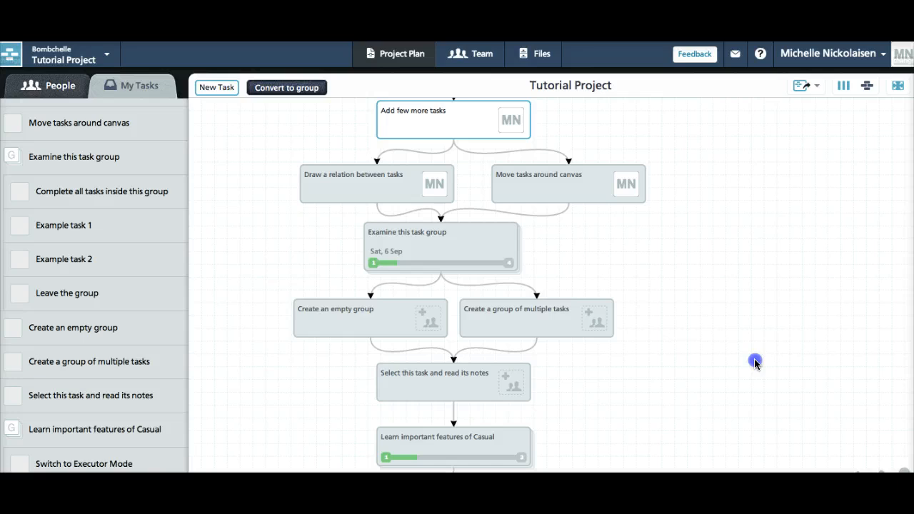
# - Tick 'Add few more tasks' as done in My Tasks so its follow-ups become current
pyautogui.scroll(-3)
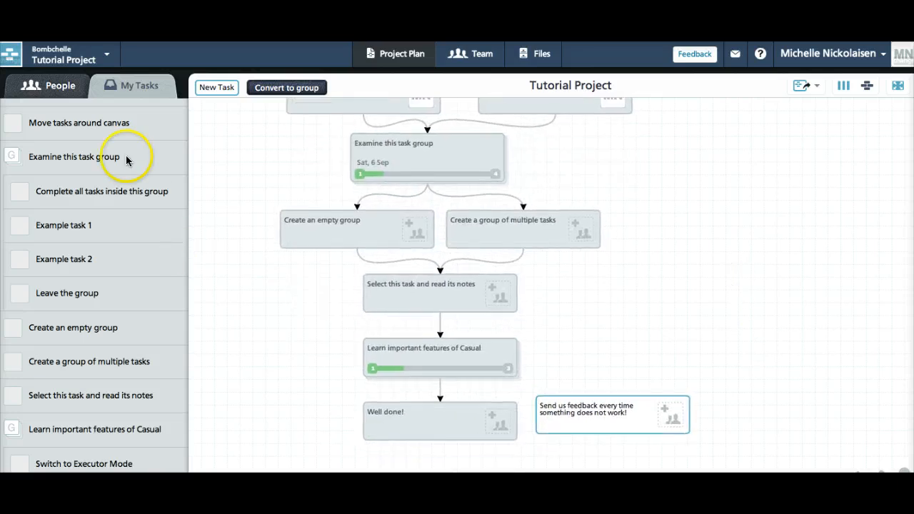
pyautogui.moveTo(88, 178)
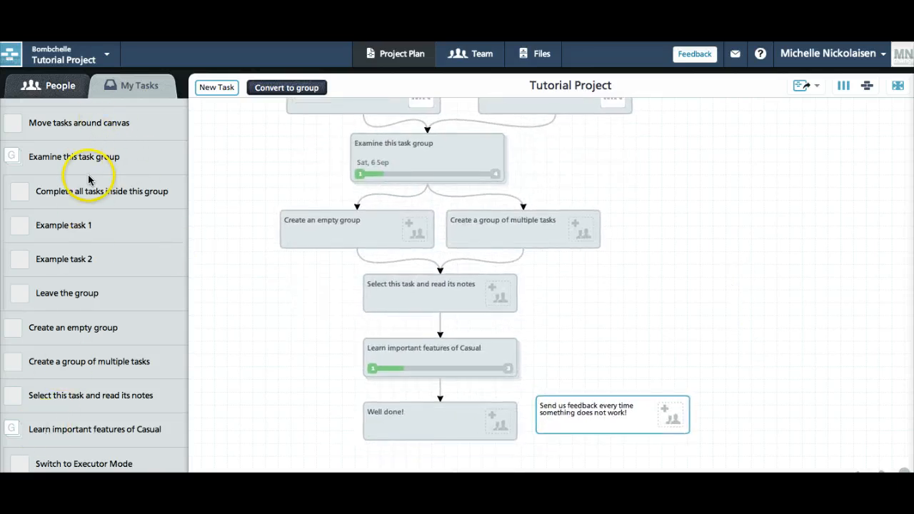
pyautogui.moveTo(107, 217)
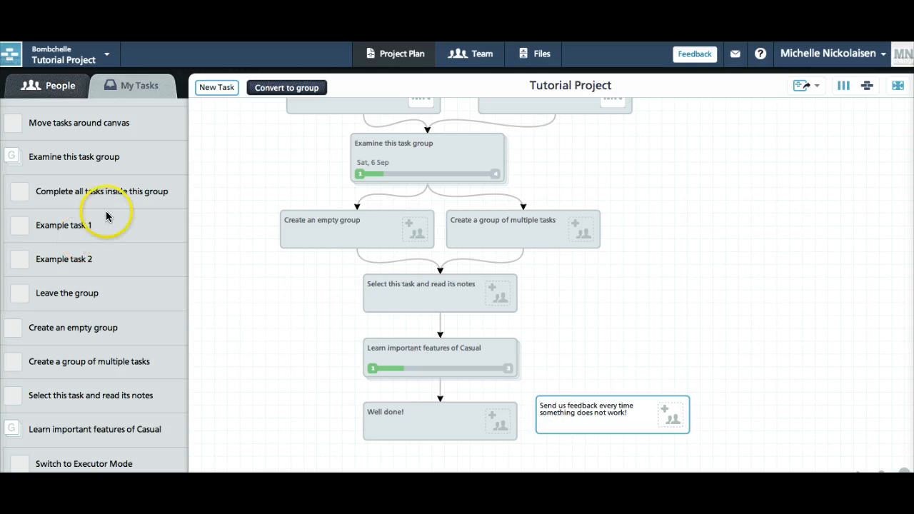
pyautogui.moveTo(123, 154)
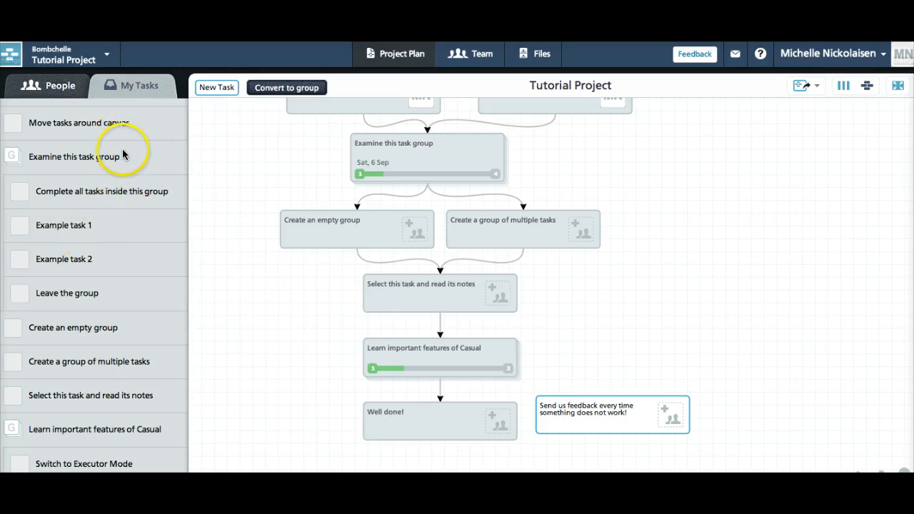
pyautogui.moveTo(117, 209)
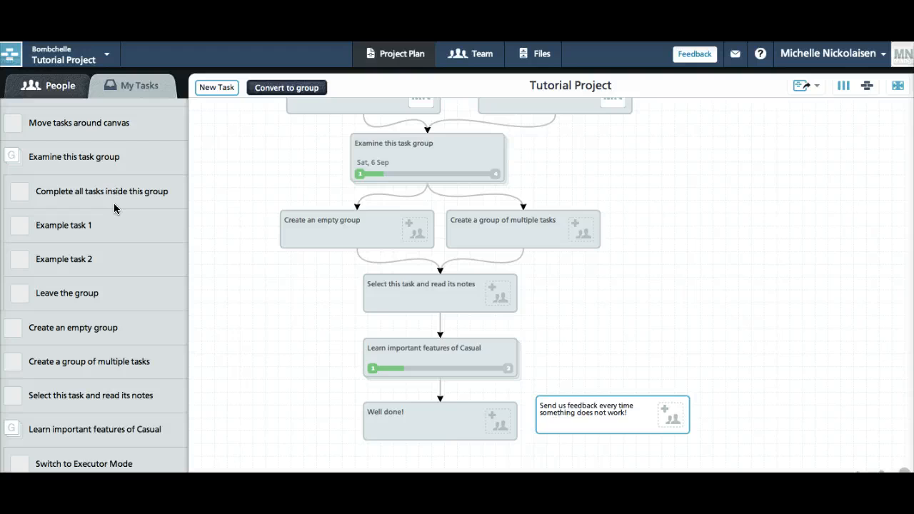
pyautogui.moveTo(114, 193)
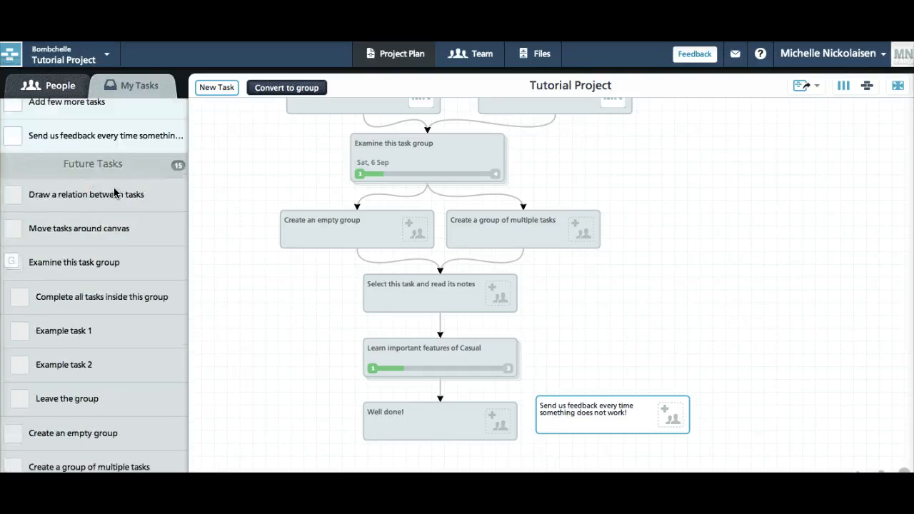
pyautogui.scroll(3)
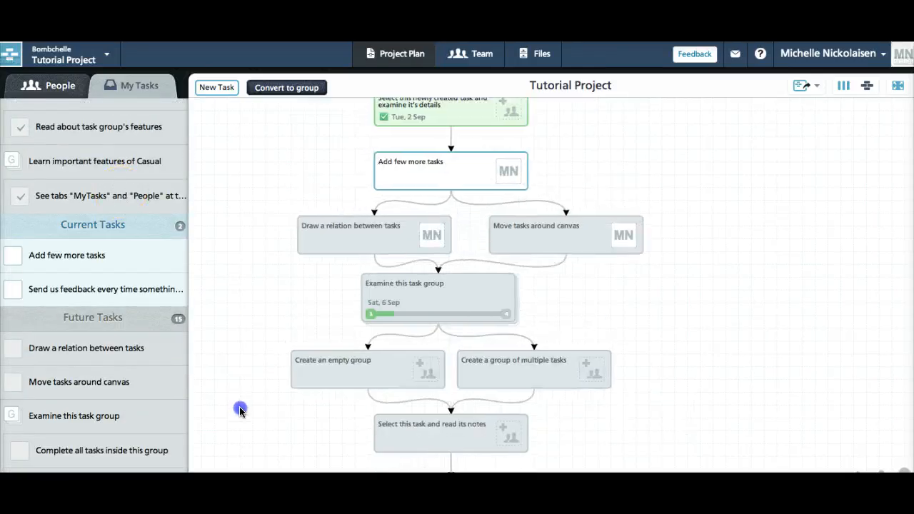
pyautogui.moveTo(725, 296)
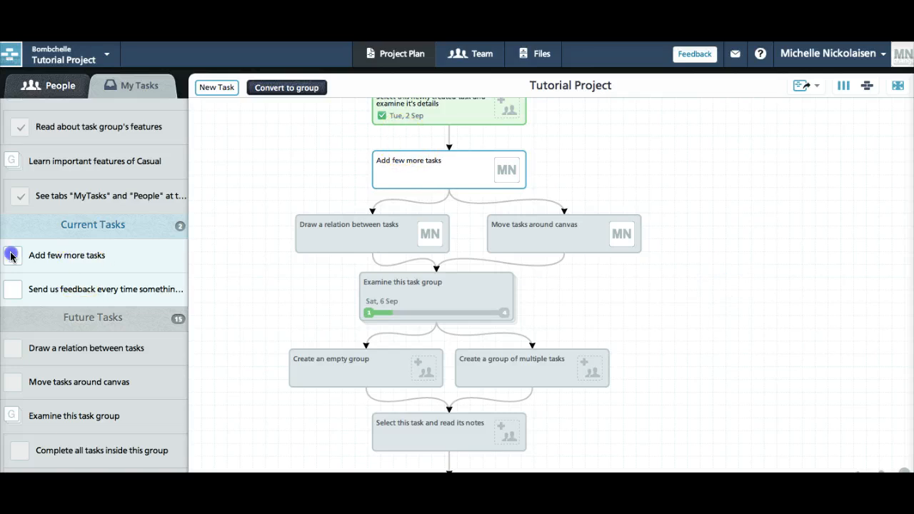
pyautogui.click(12, 254)
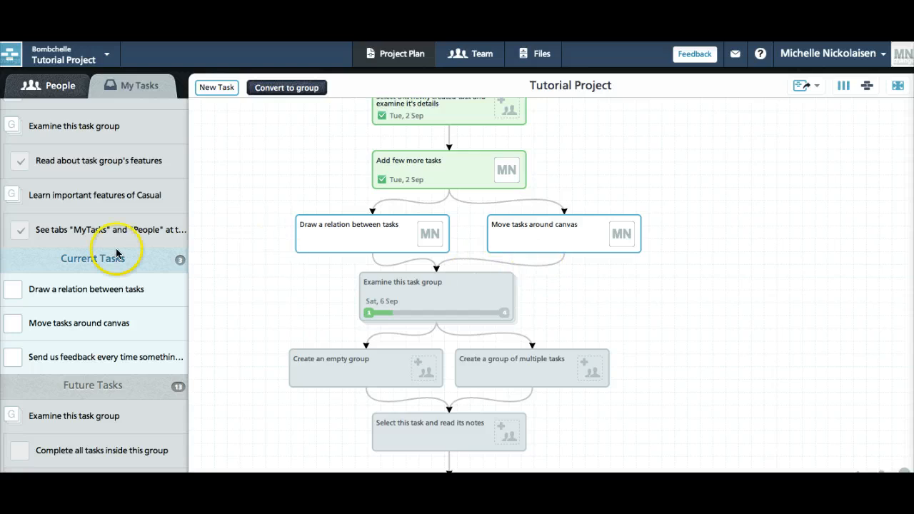
pyautogui.moveTo(94, 260)
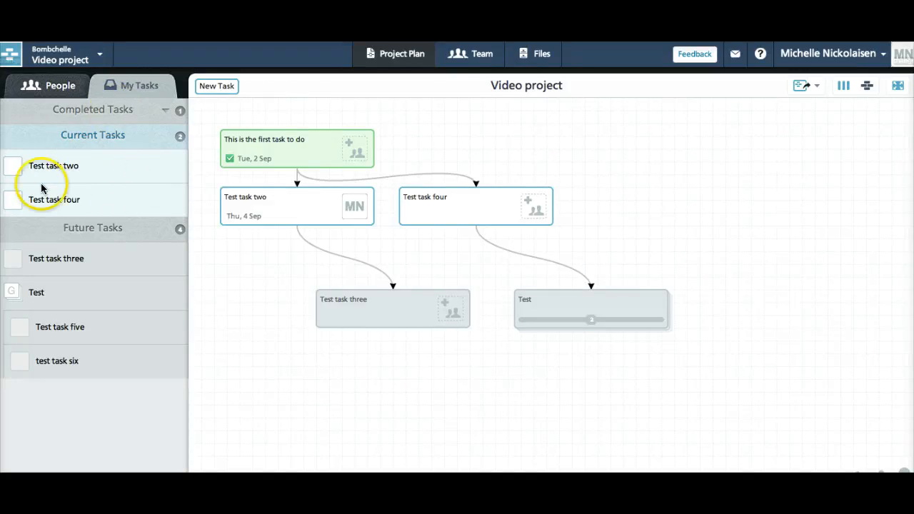
pyautogui.moveTo(69, 189)
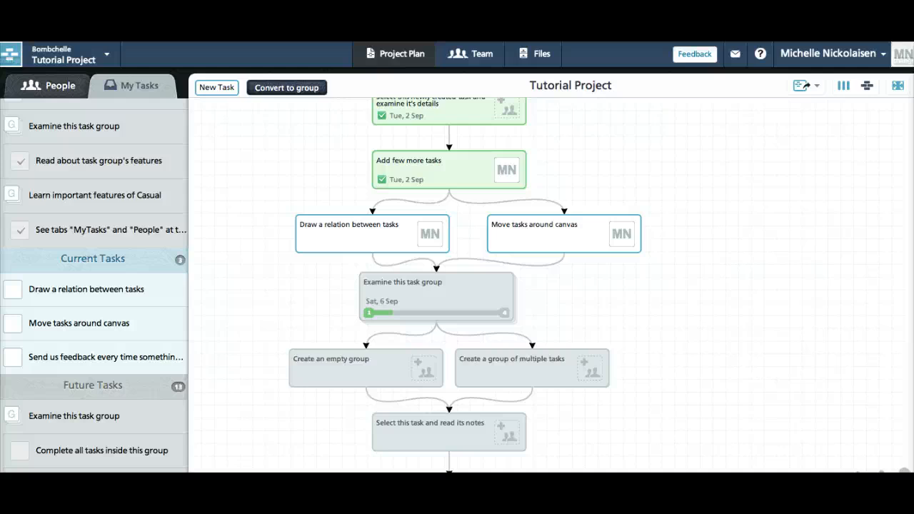
pyautogui.moveTo(670, 179)
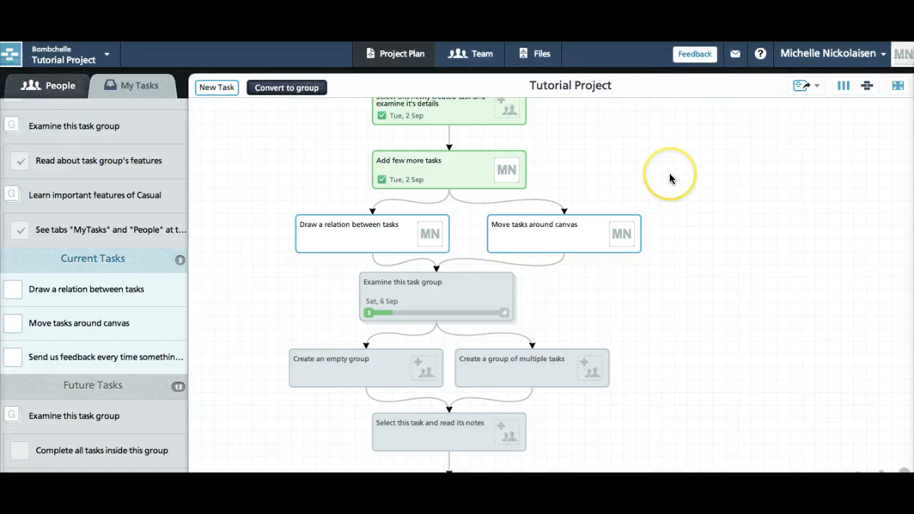
pyautogui.moveTo(846, 85)
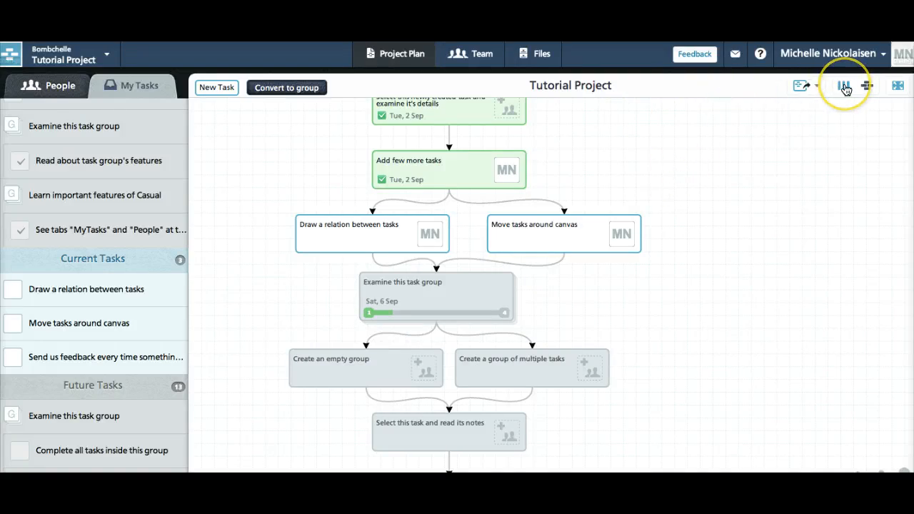
pyautogui.moveTo(845, 86)
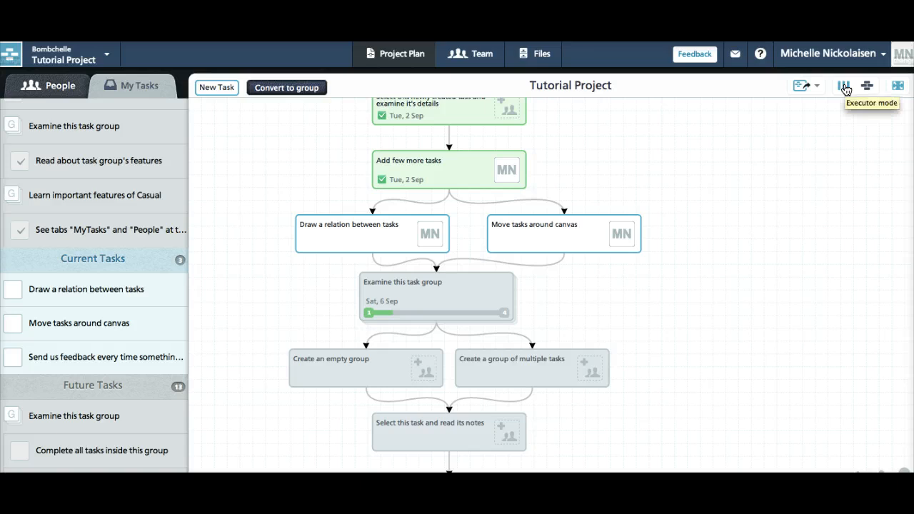
pyautogui.moveTo(846, 86)
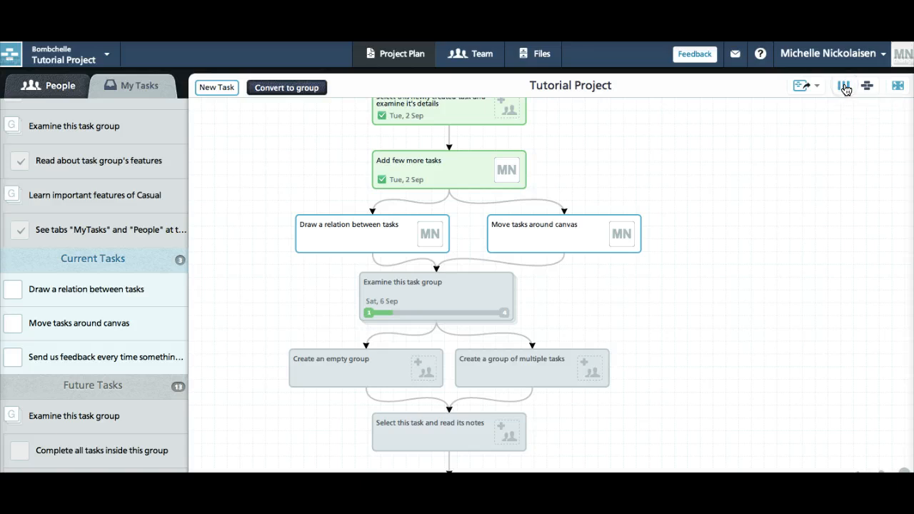
# - Turn on Executor Mode showing people, task lists and task details side by side
pyautogui.click(844, 86)
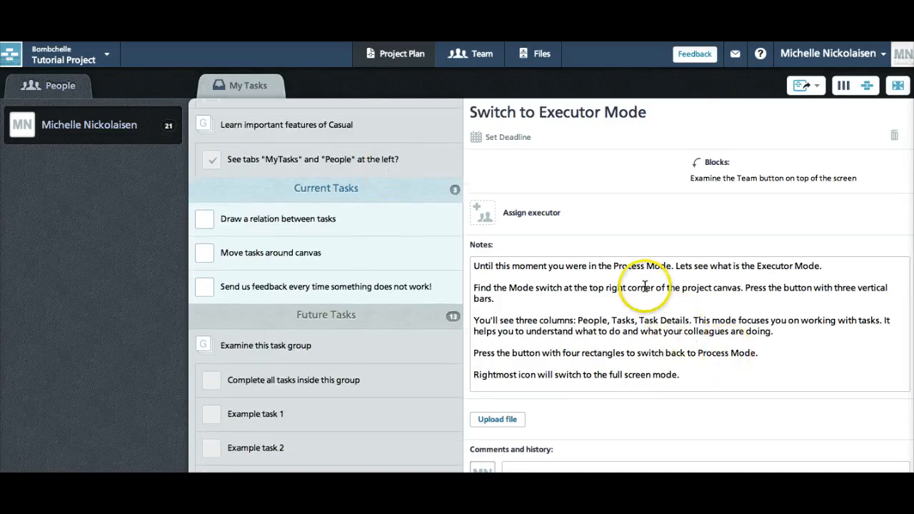
pyautogui.moveTo(340, 273)
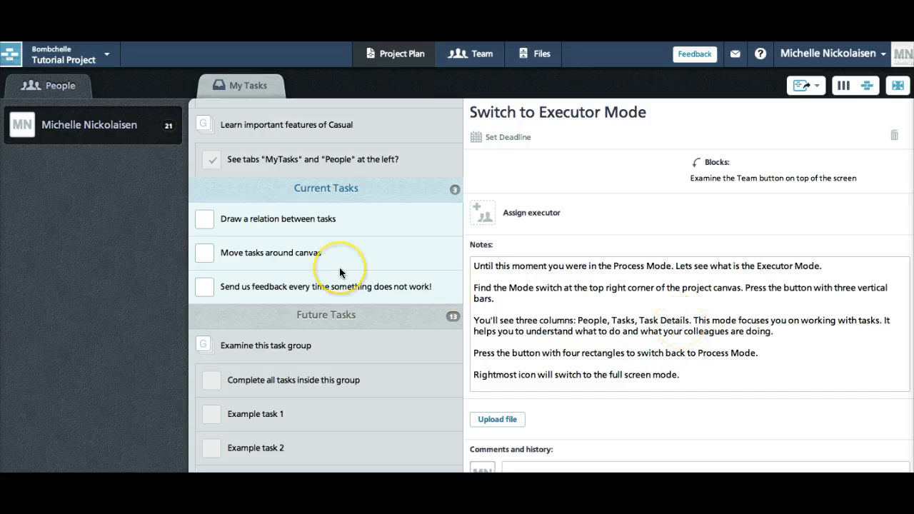
pyautogui.moveTo(564, 312)
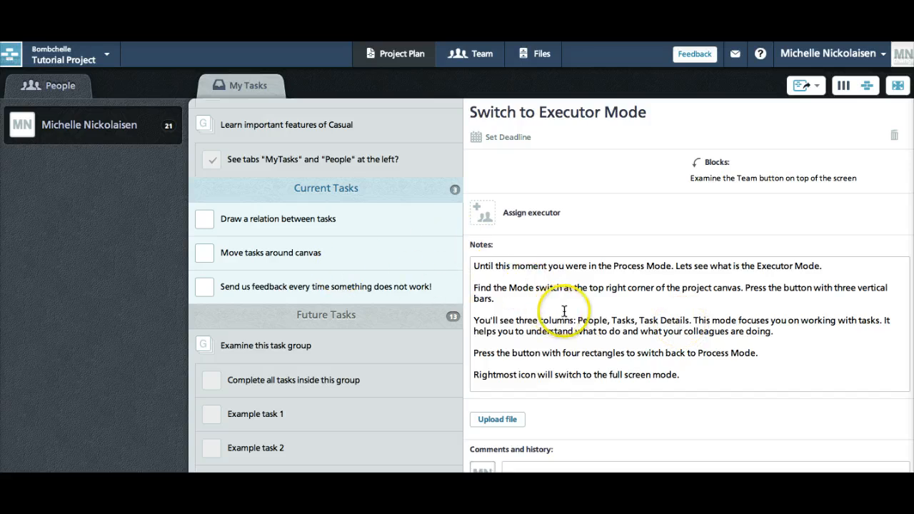
pyautogui.scroll(3)
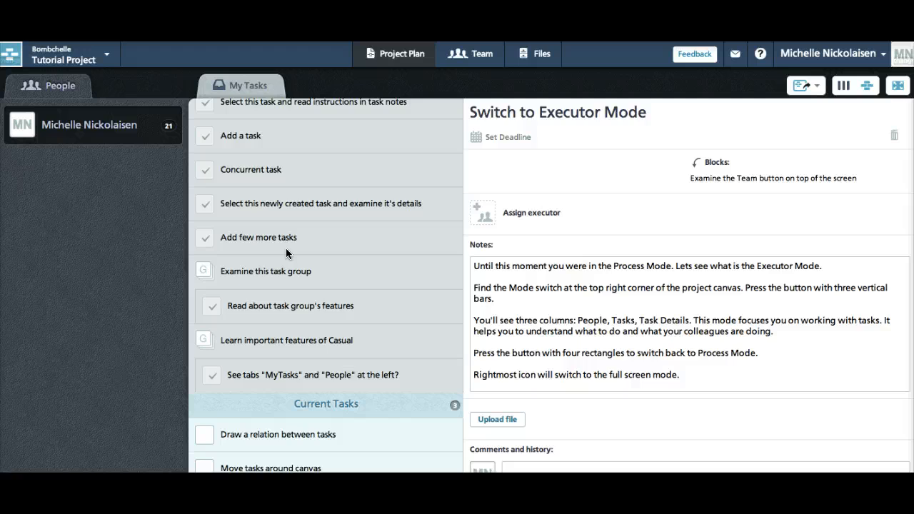
pyautogui.scroll(-3)
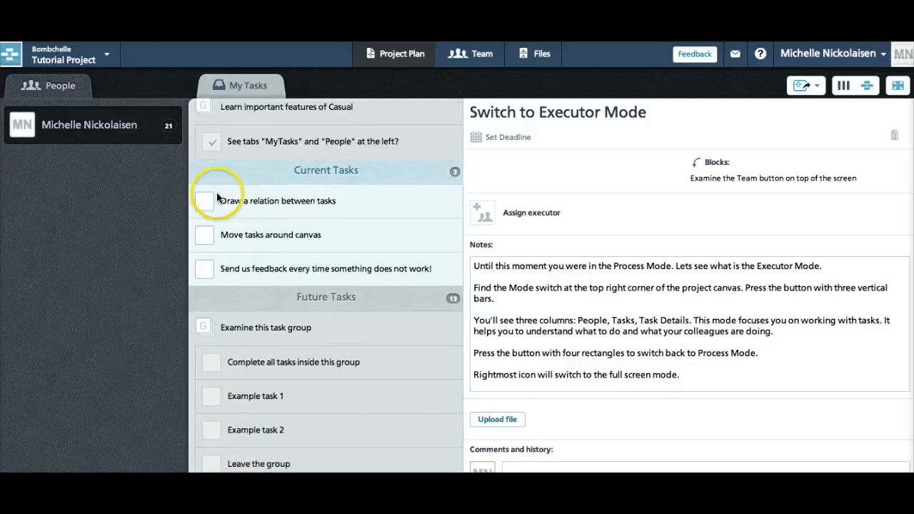
pyautogui.moveTo(280, 227)
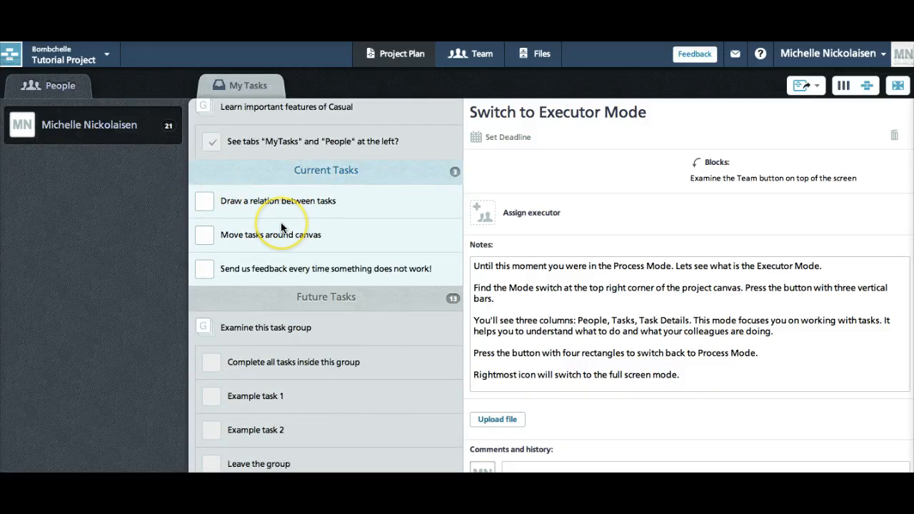
pyautogui.moveTo(280, 227)
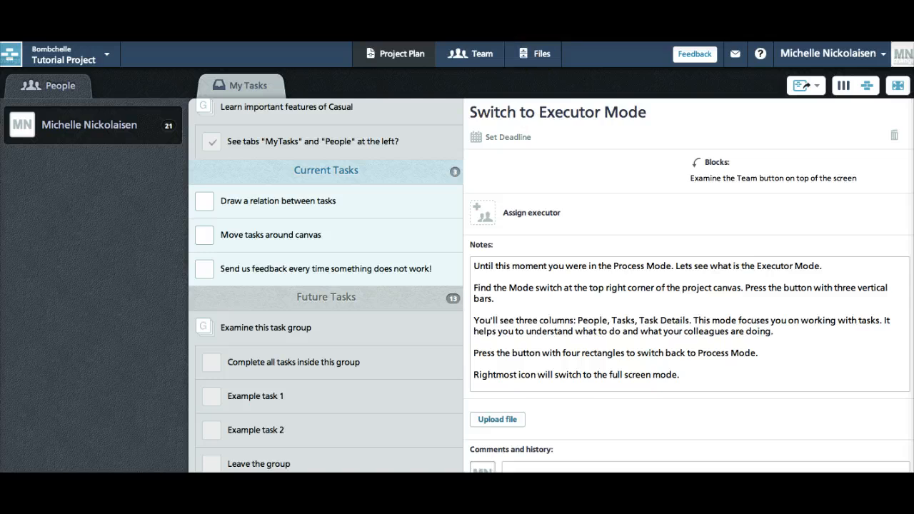
# - Bring up the Share options menu for the Video project plan
pyautogui.click(806, 86)
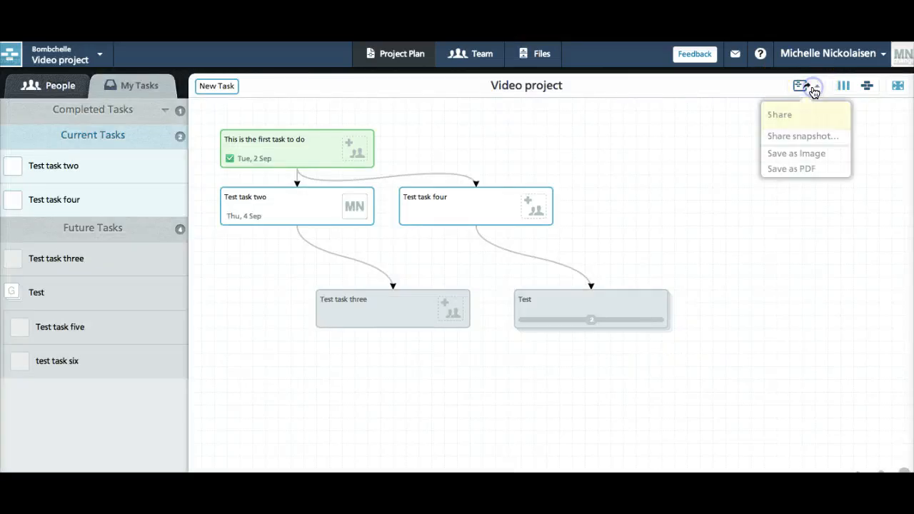
pyautogui.moveTo(803, 137)
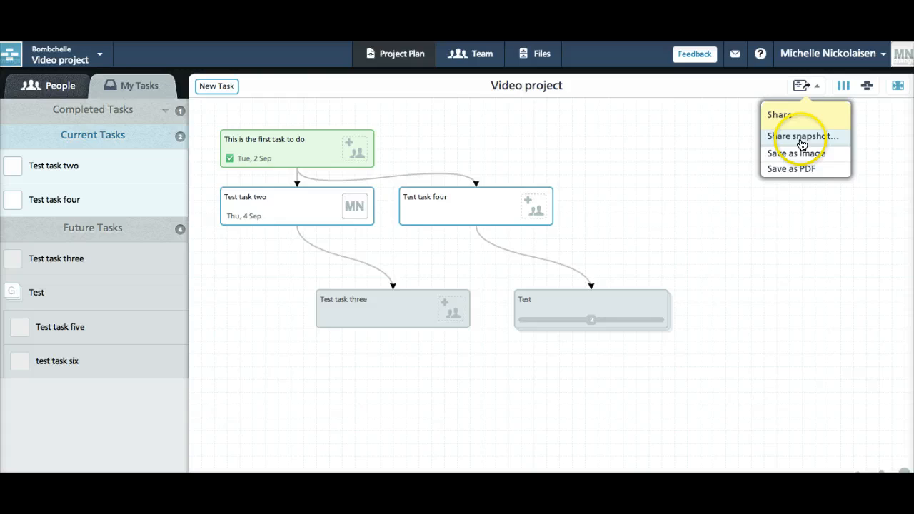
pyautogui.moveTo(803, 156)
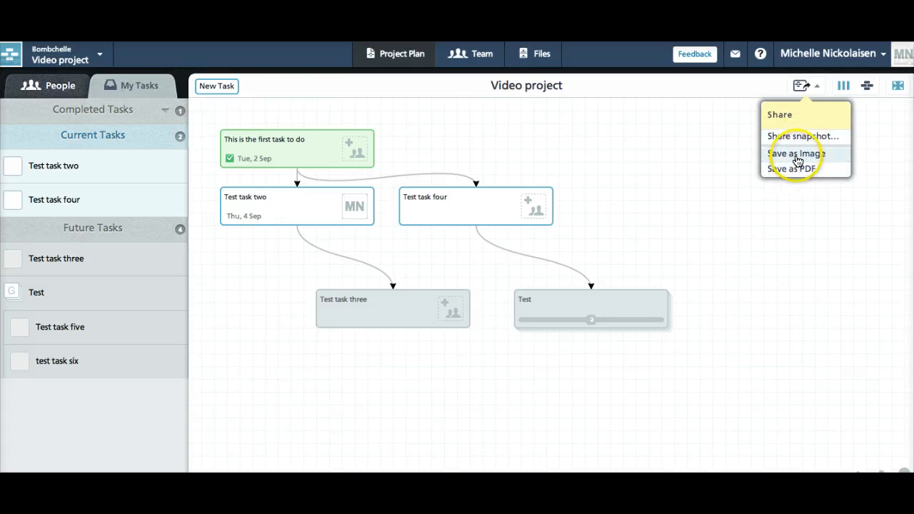
pyautogui.moveTo(635, 198)
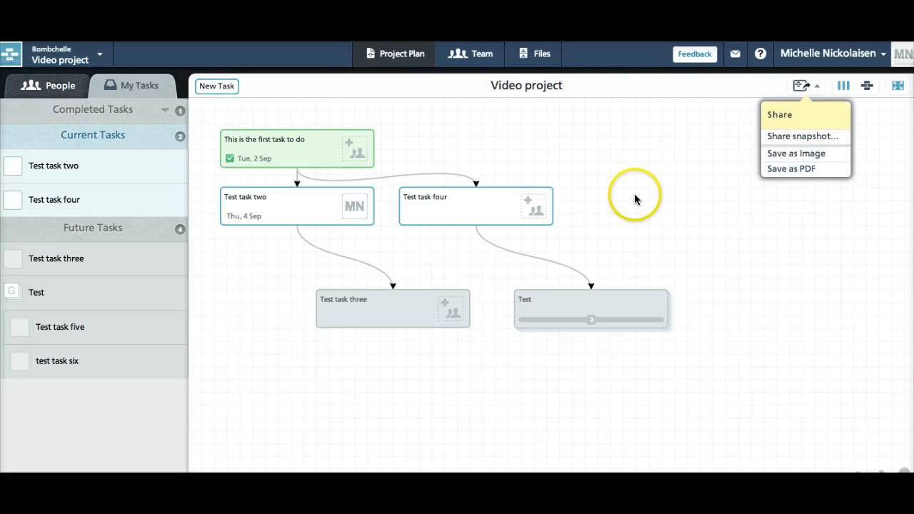
pyautogui.moveTo(556, 283)
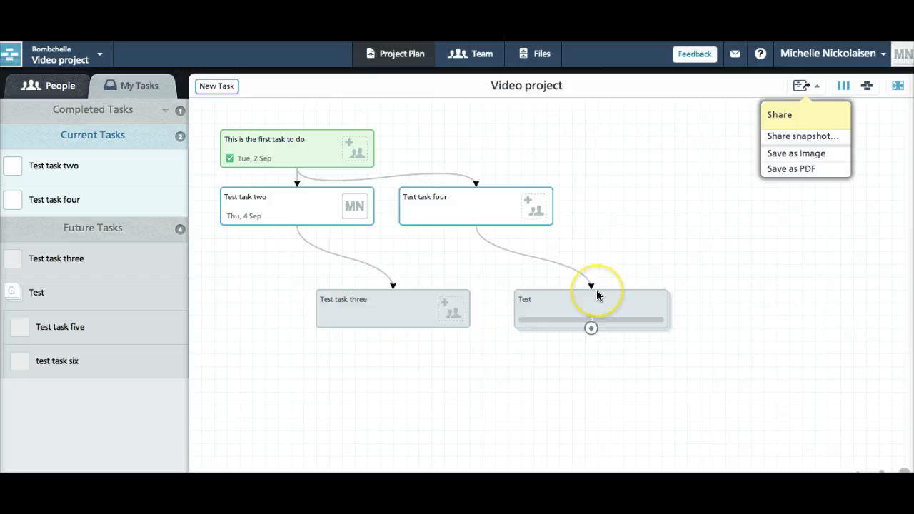
pyautogui.moveTo(592, 295)
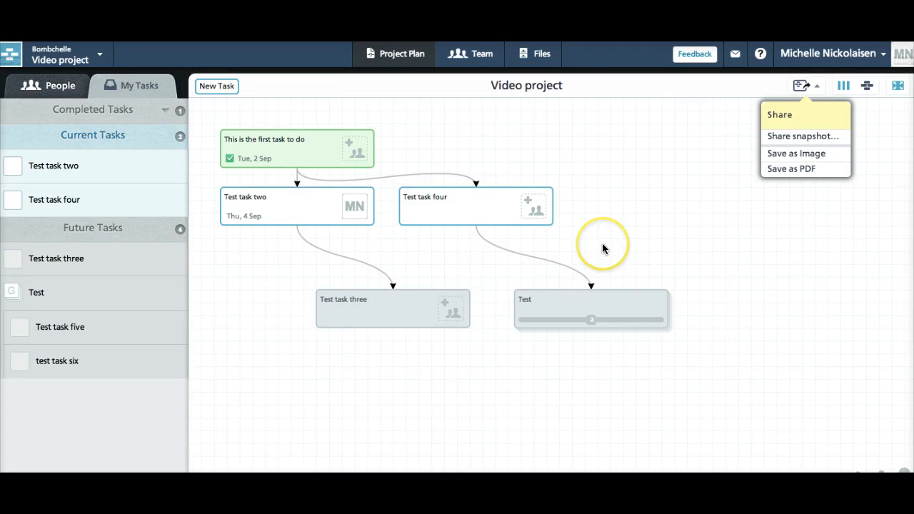
pyautogui.moveTo(417, 203)
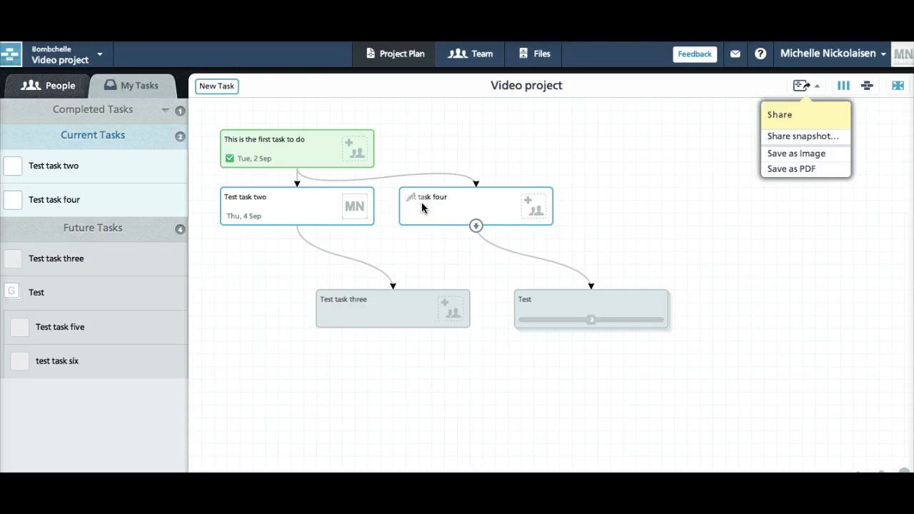
pyautogui.moveTo(736, 154)
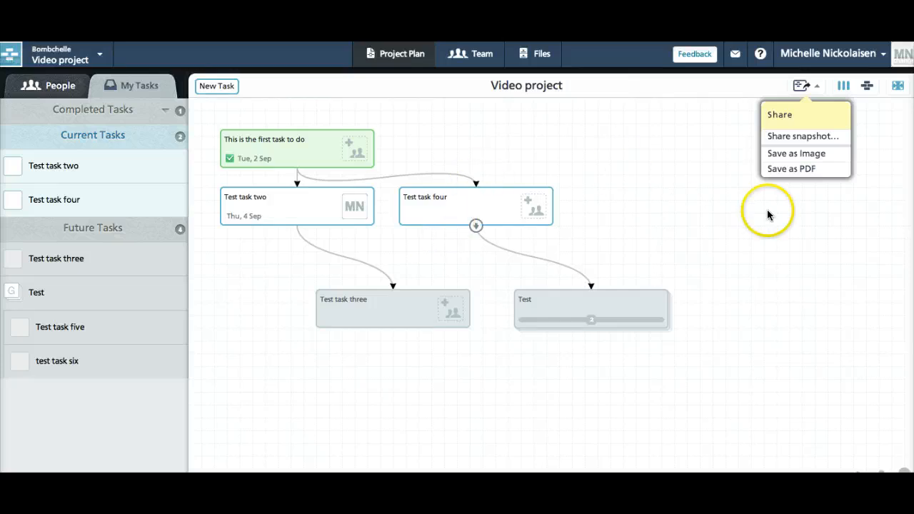
pyautogui.moveTo(619, 231)
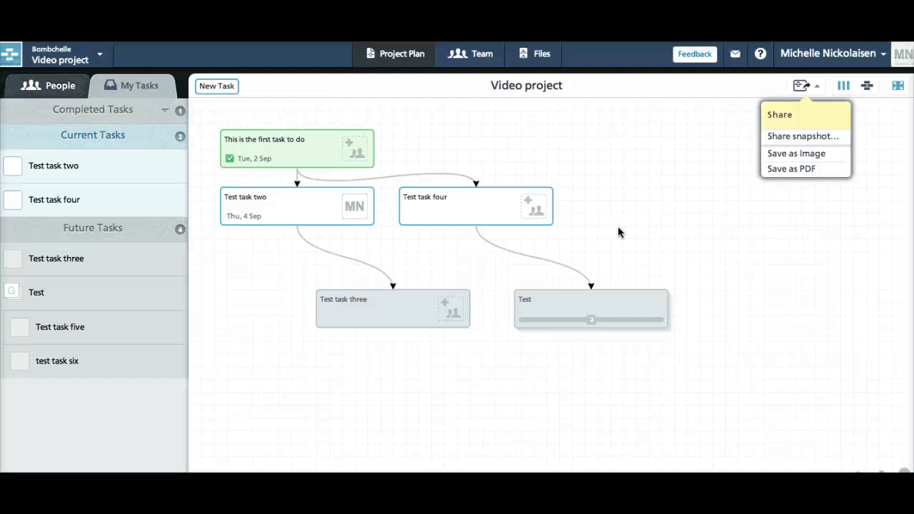
pyautogui.moveTo(550, 236)
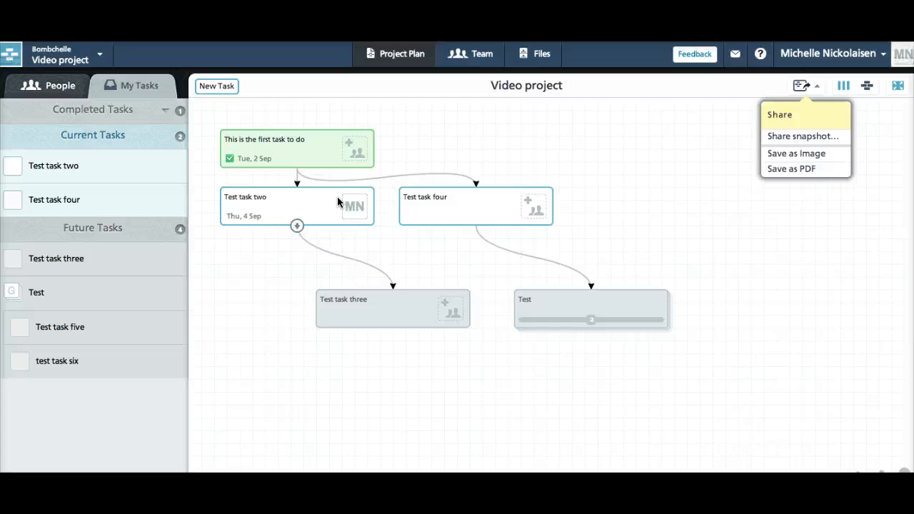
pyautogui.moveTo(270, 253)
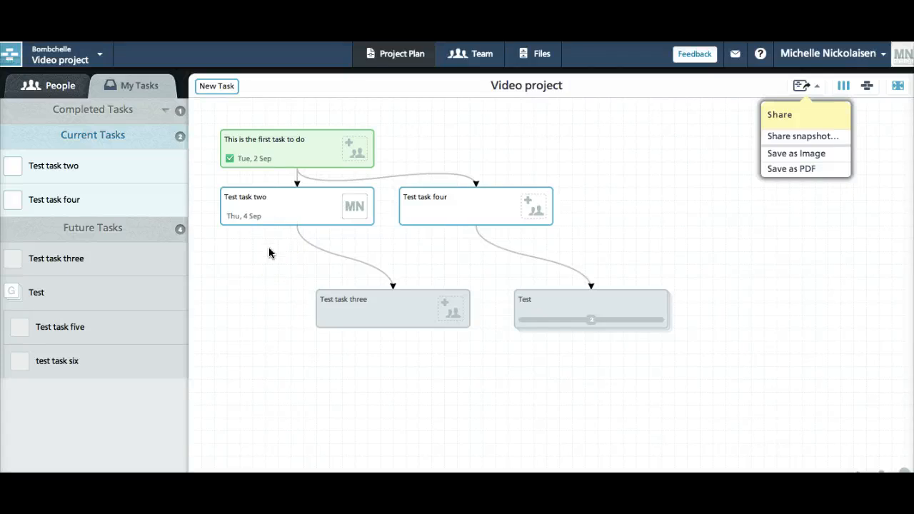